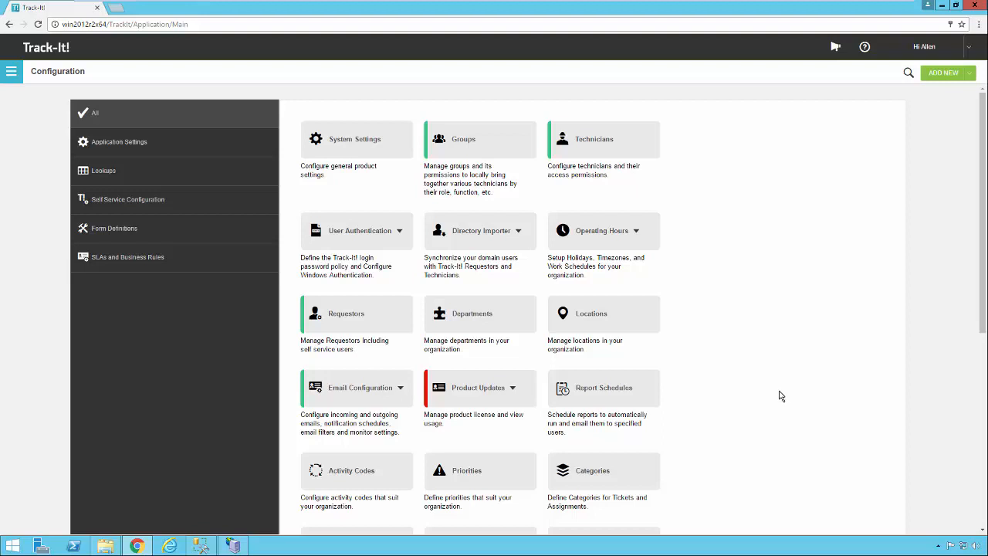
pyautogui.moveTo(105, 164)
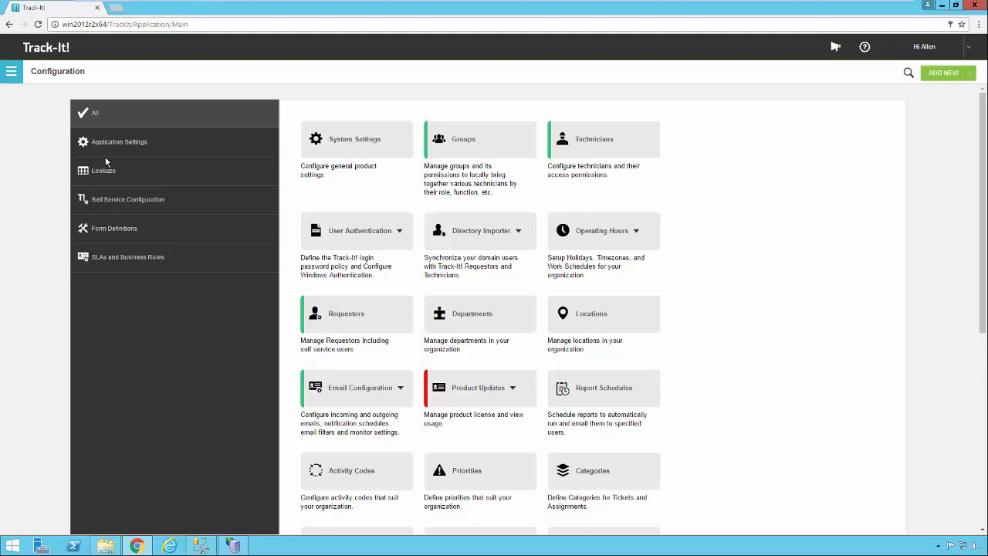
# Step: Filter the Configuration page to Lookups showing Activity Codes, Priorities, Categories, Status
pyautogui.click(12, 71)
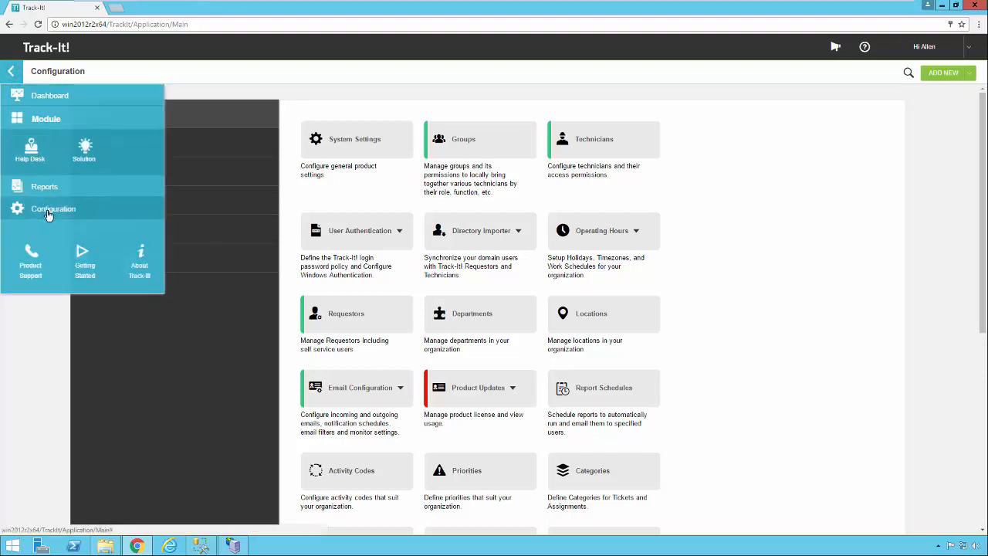
pyautogui.click(10, 71)
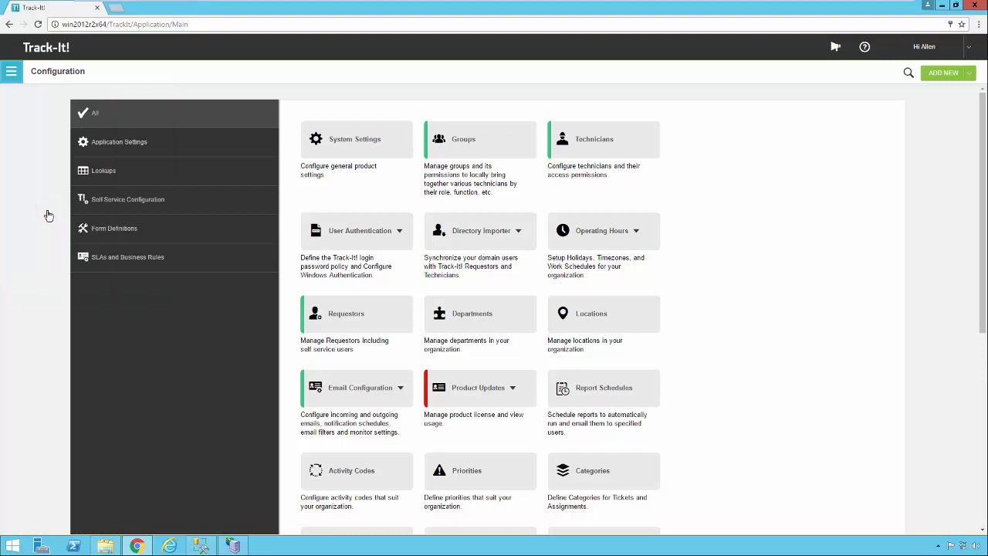
pyautogui.moveTo(383, 264)
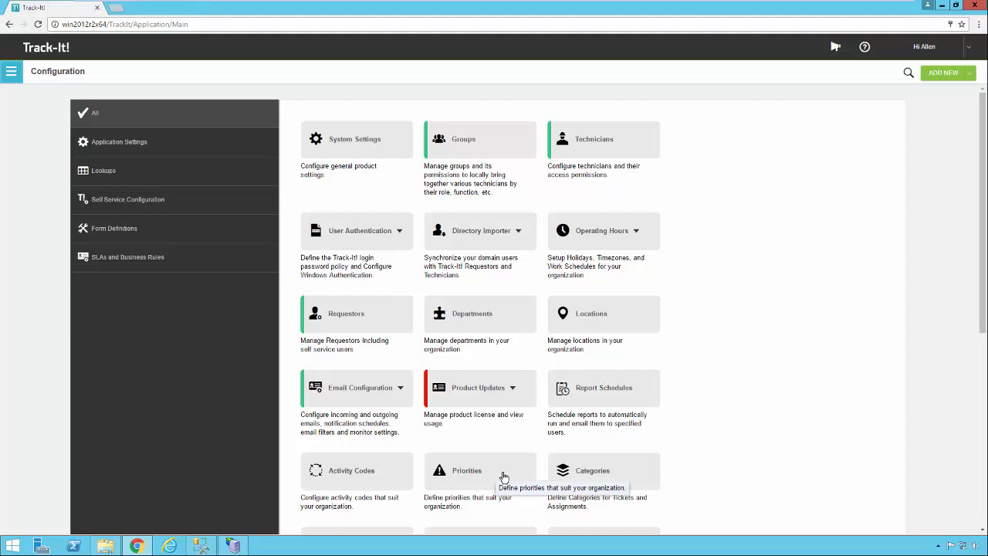
pyautogui.moveTo(217, 182)
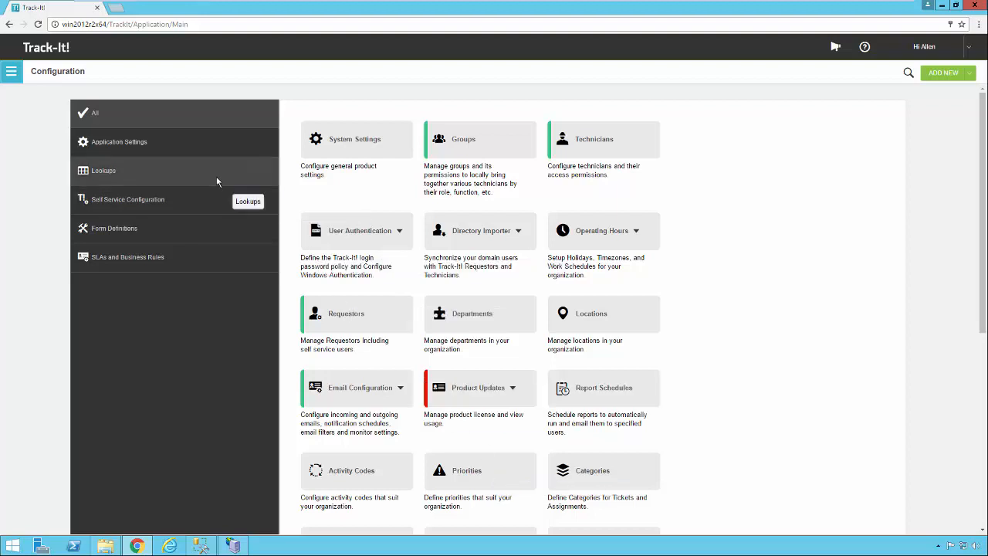
pyautogui.click(104, 169)
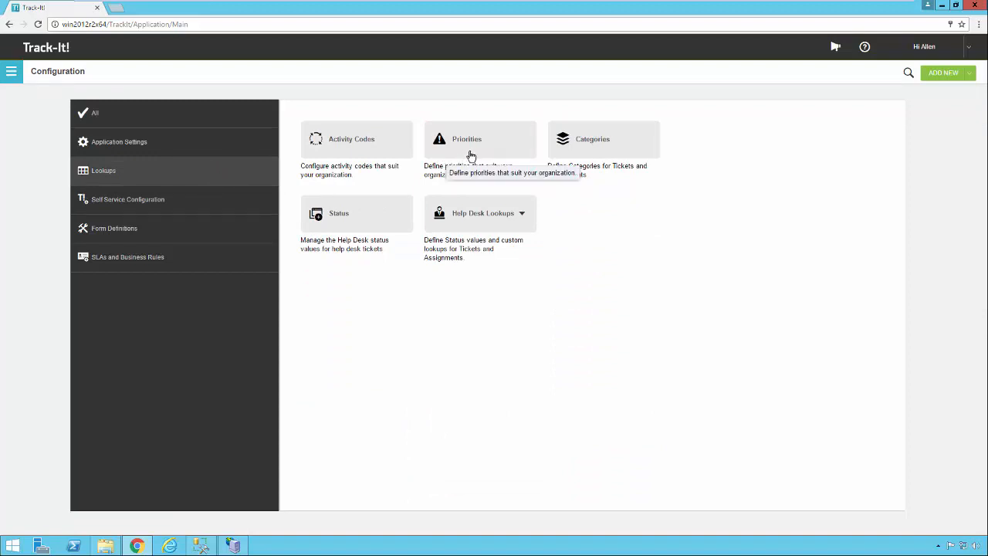
# Step: Show the Priorities list with the five defaults from 1 - Critical to 5 - Very Low
pyautogui.click(478, 139)
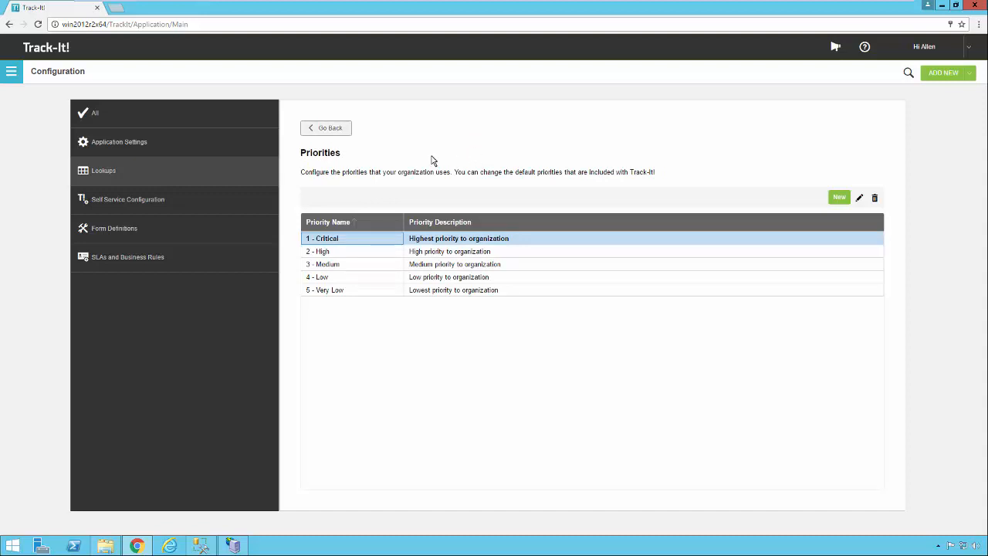
pyautogui.moveTo(379, 243)
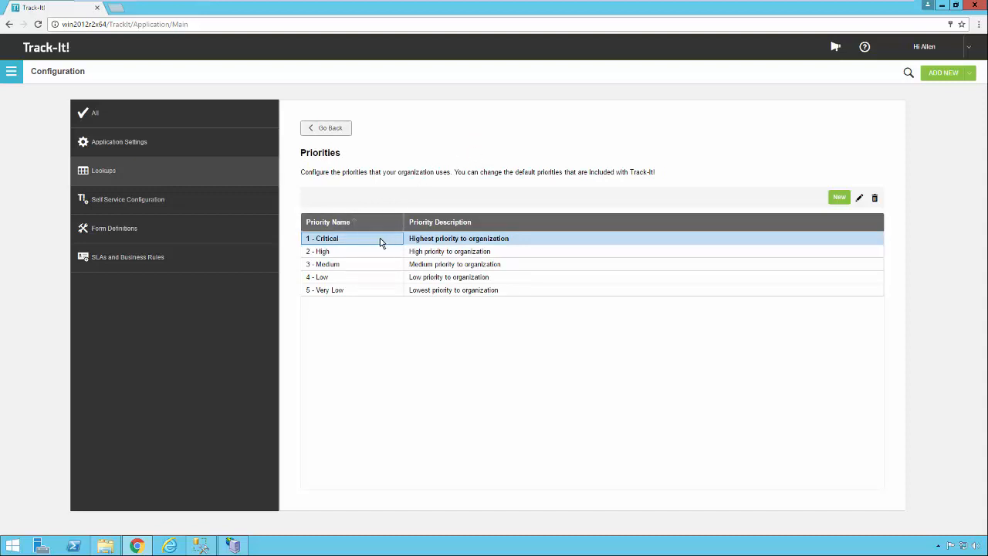
pyautogui.moveTo(357, 244)
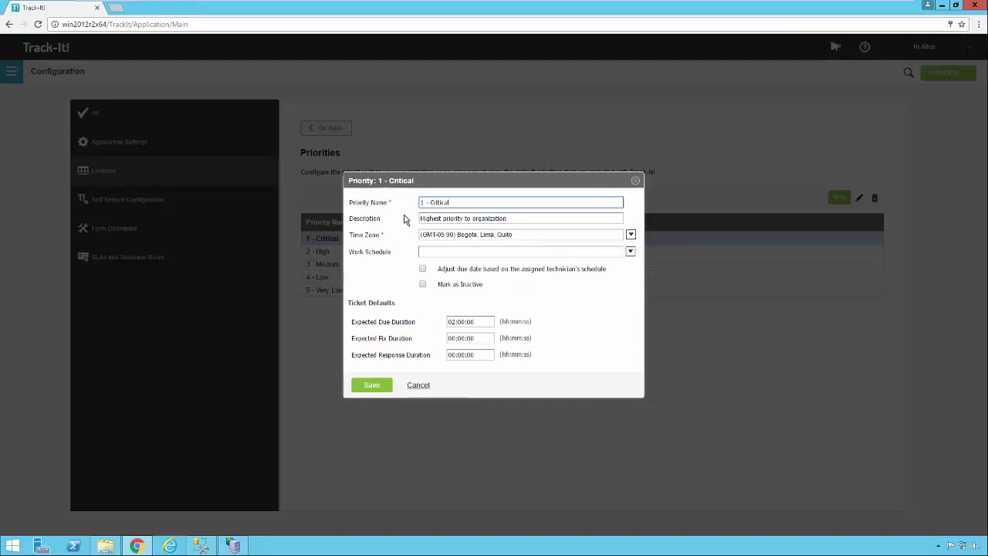
pyautogui.moveTo(389, 219)
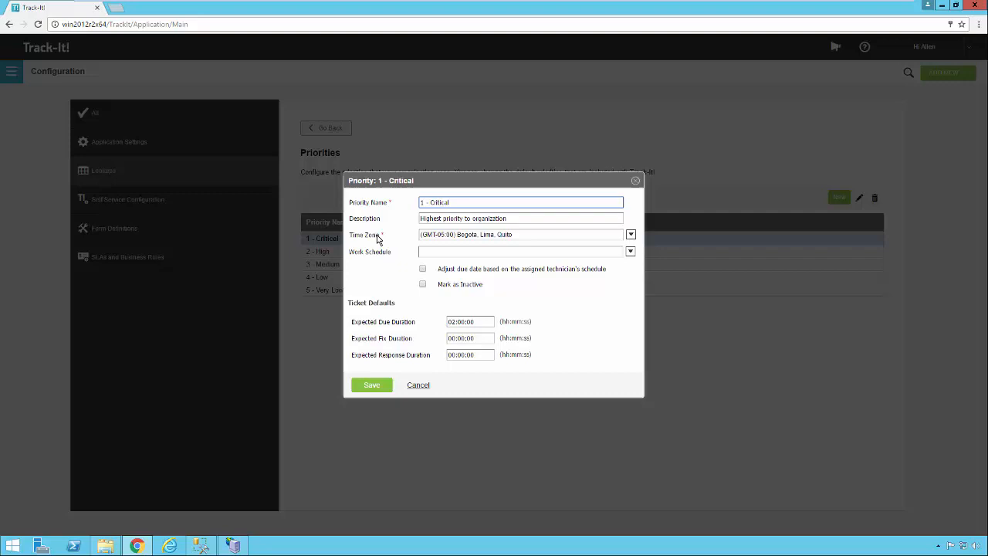
pyautogui.moveTo(553, 247)
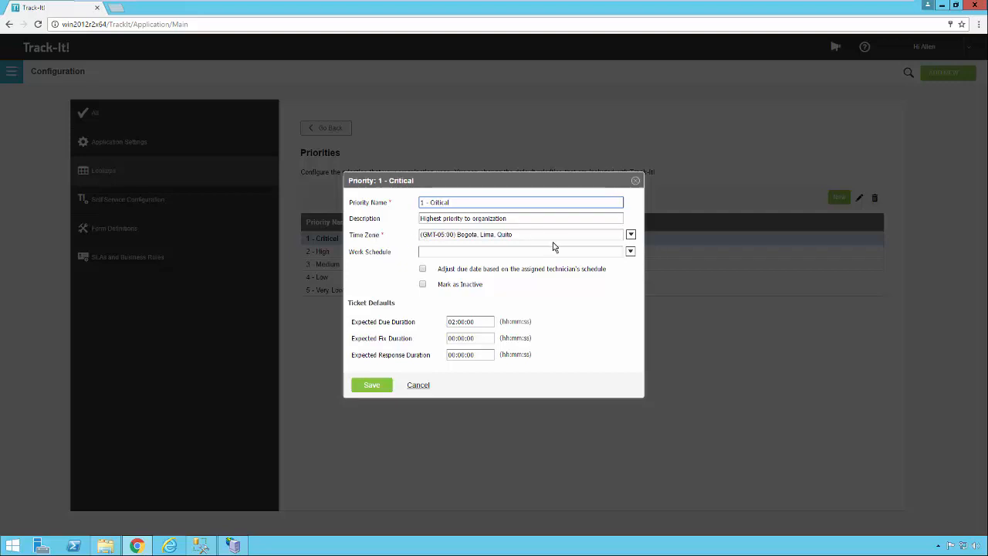
pyautogui.moveTo(574, 255)
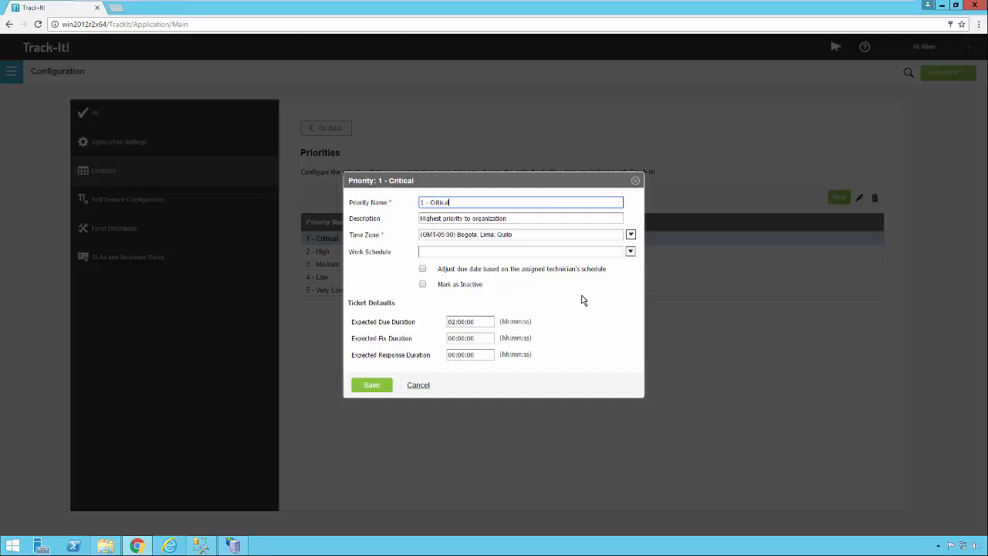
pyautogui.moveTo(594, 250)
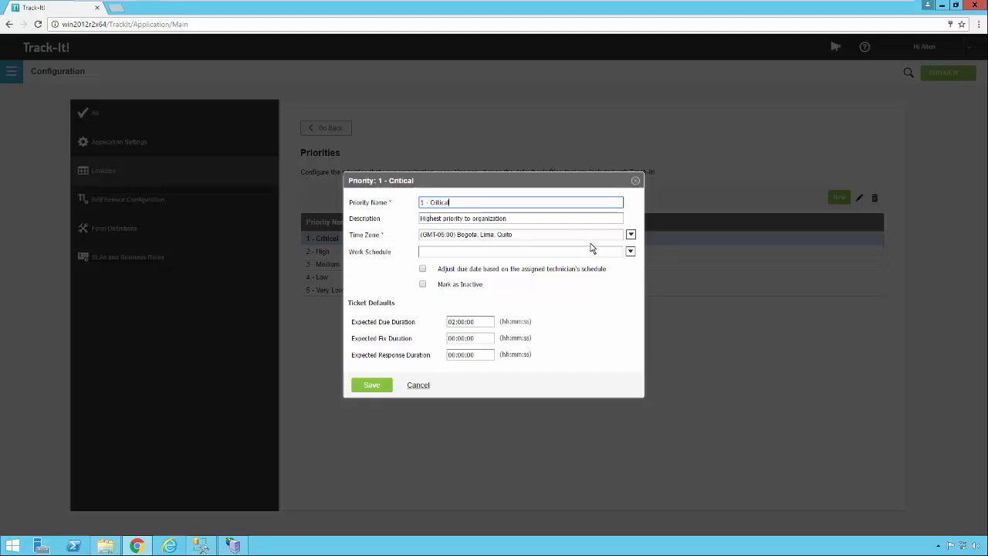
pyautogui.moveTo(595, 247)
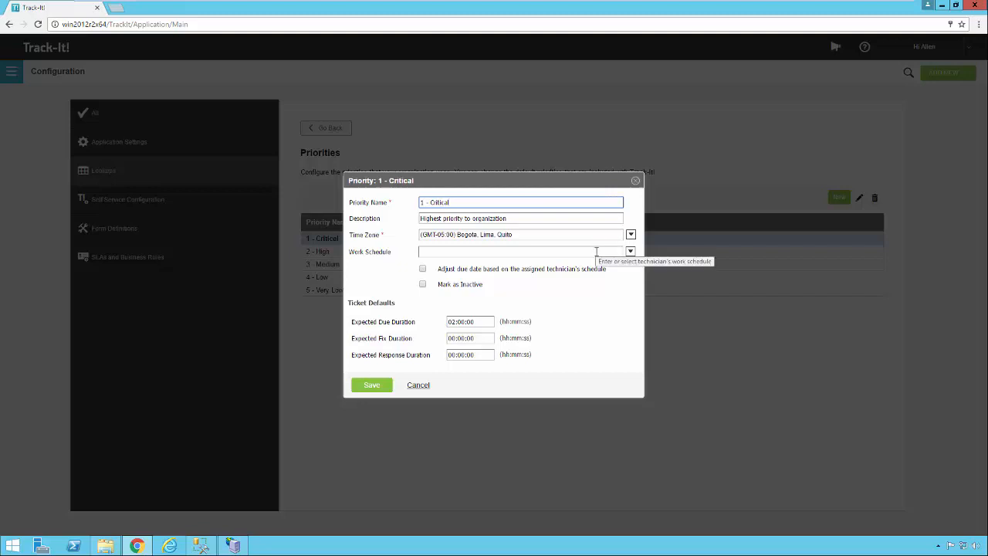
pyautogui.moveTo(621, 235)
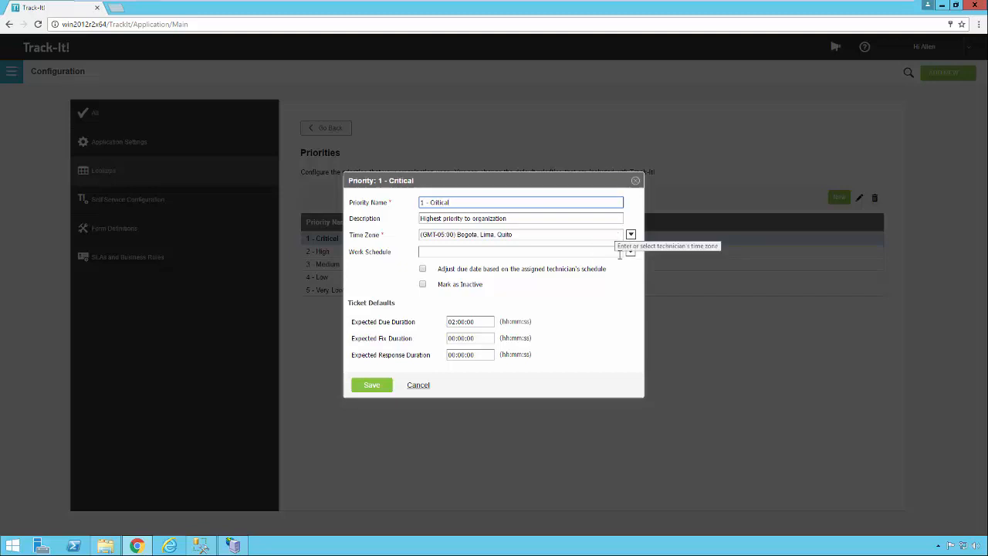
pyautogui.moveTo(621, 276)
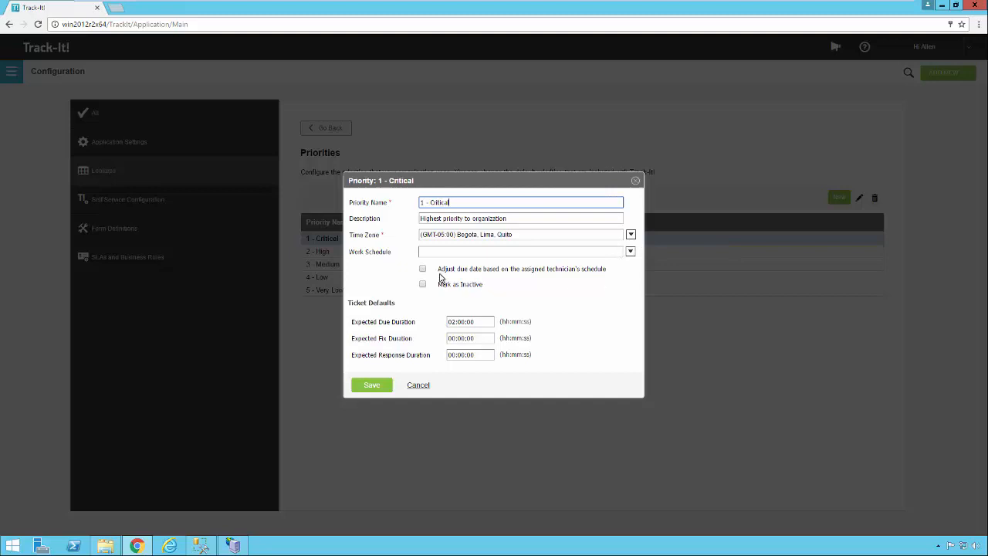
pyautogui.moveTo(525, 284)
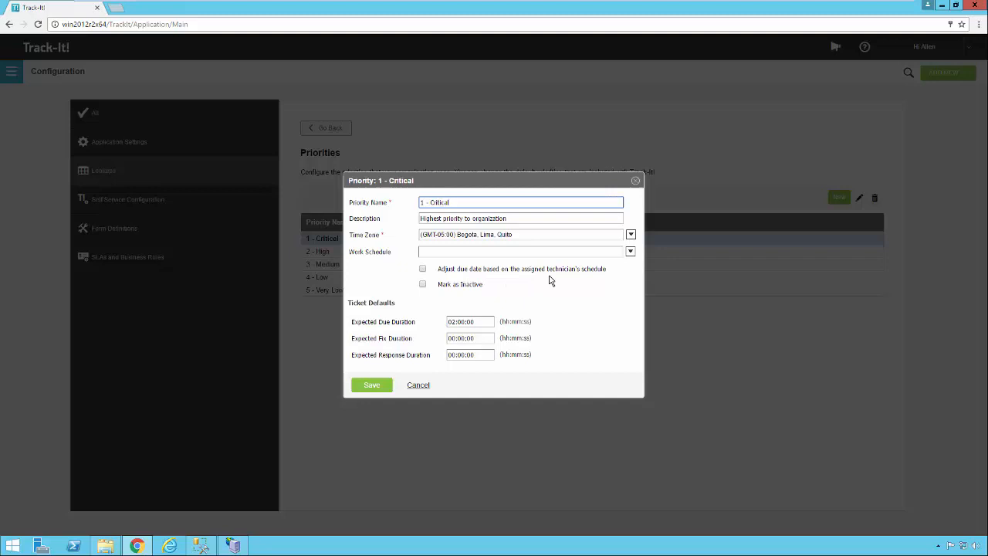
pyautogui.moveTo(431, 278)
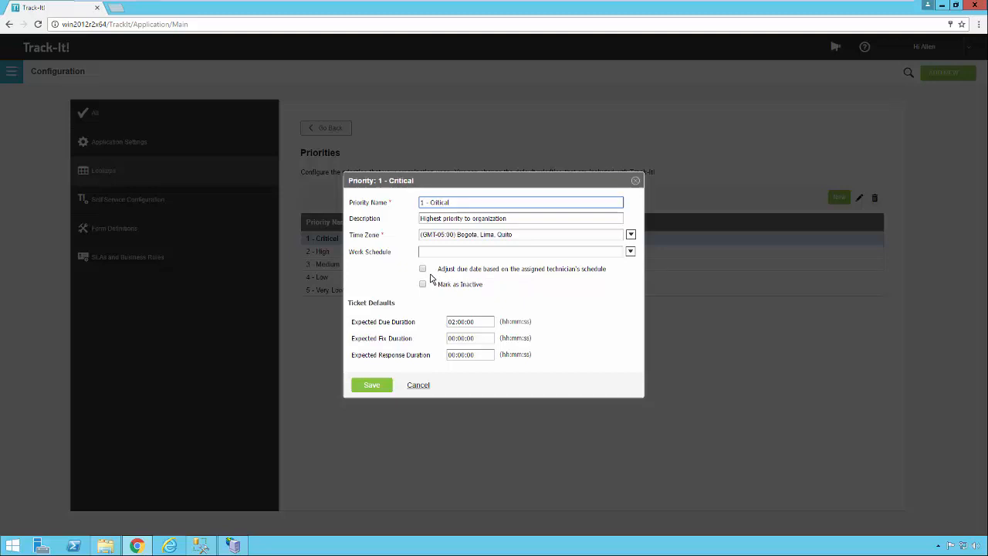
pyautogui.moveTo(404, 327)
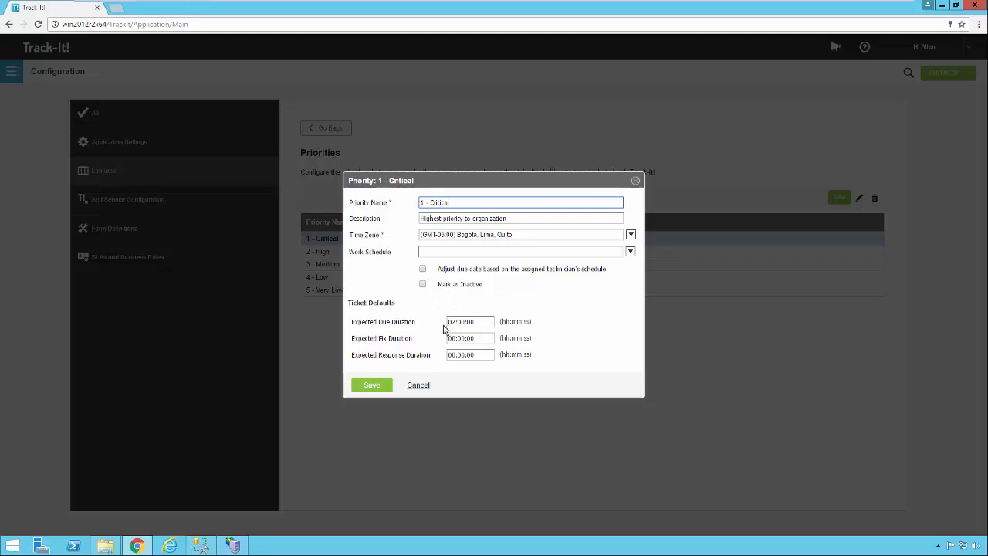
pyautogui.click(522, 201)
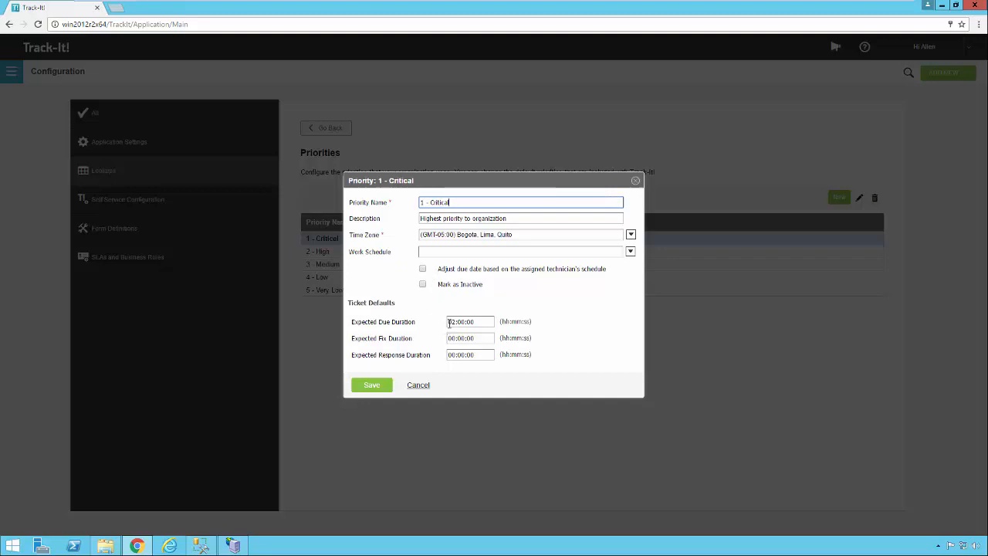
pyautogui.moveTo(446, 328)
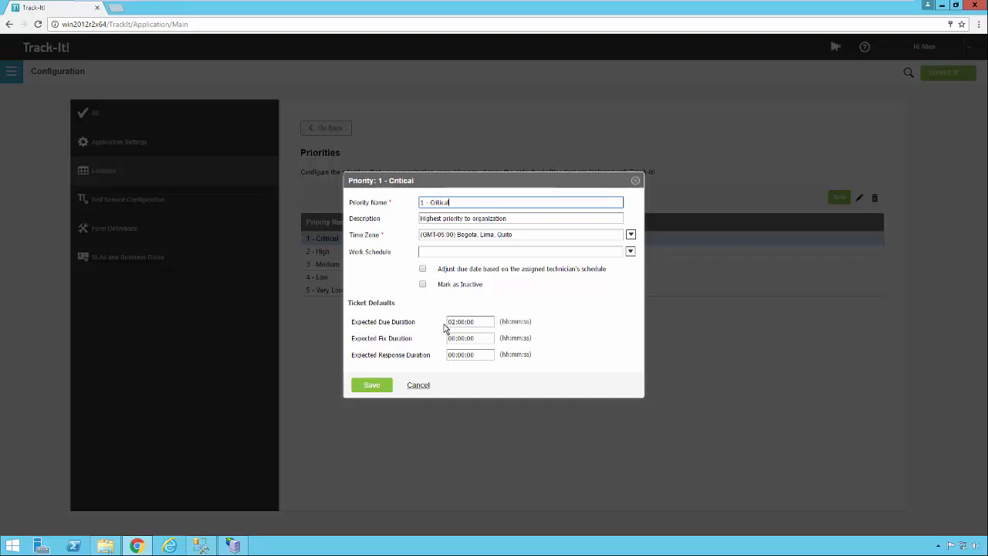
pyautogui.moveTo(435, 289)
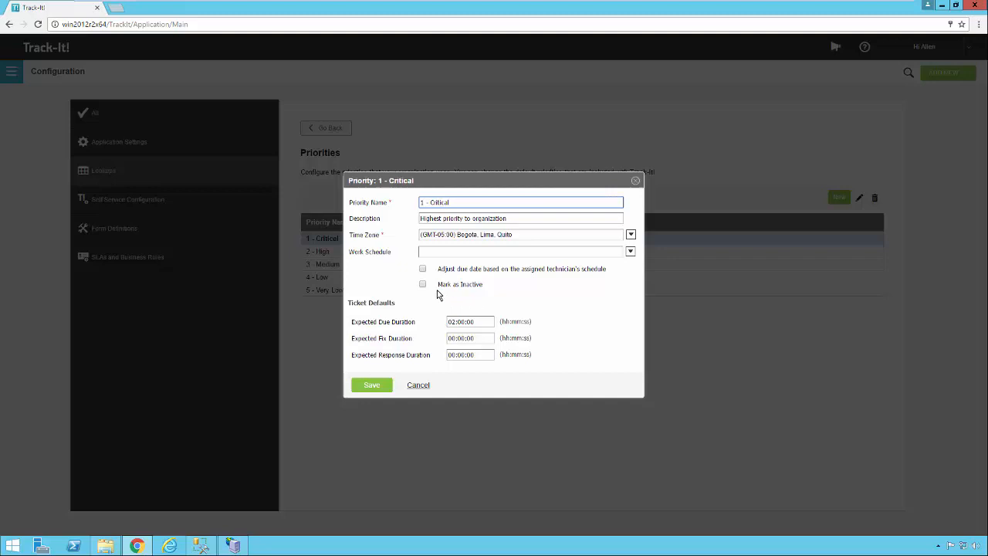
pyautogui.moveTo(423, 284)
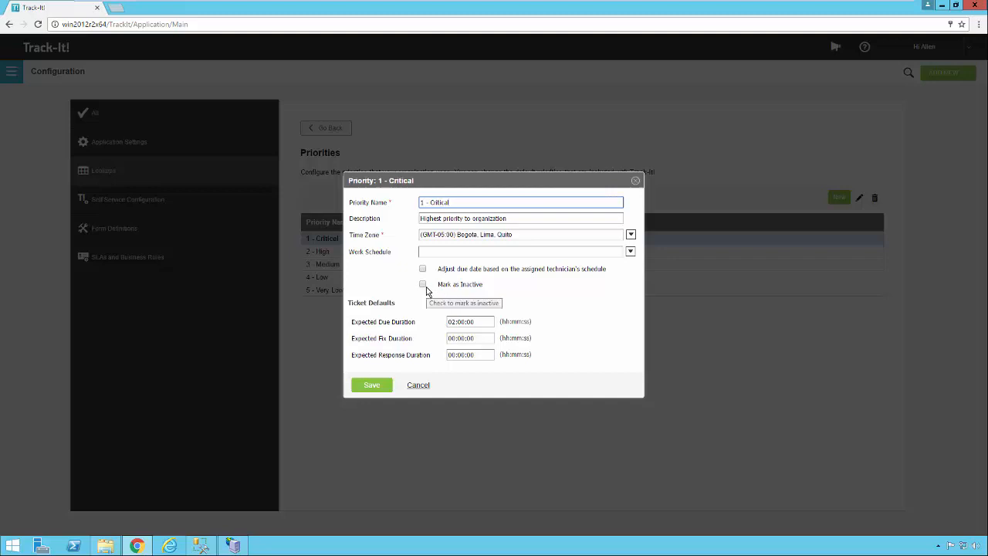
pyautogui.click(522, 200)
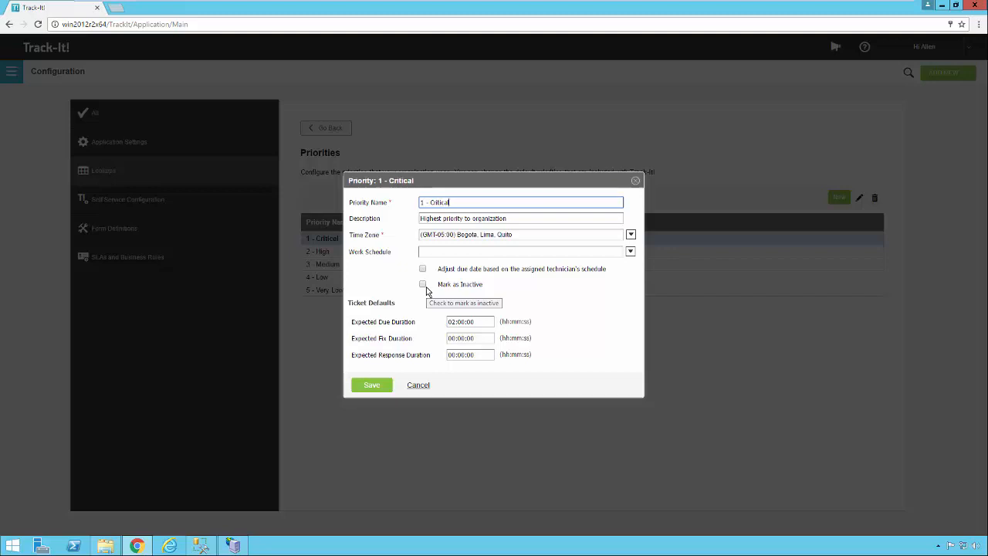
pyautogui.moveTo(426, 298)
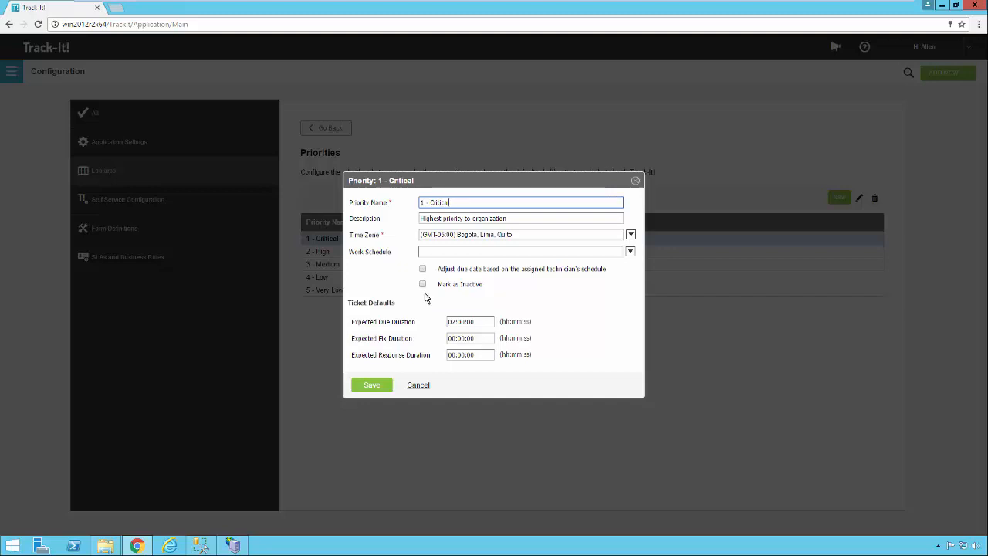
pyautogui.moveTo(421, 331)
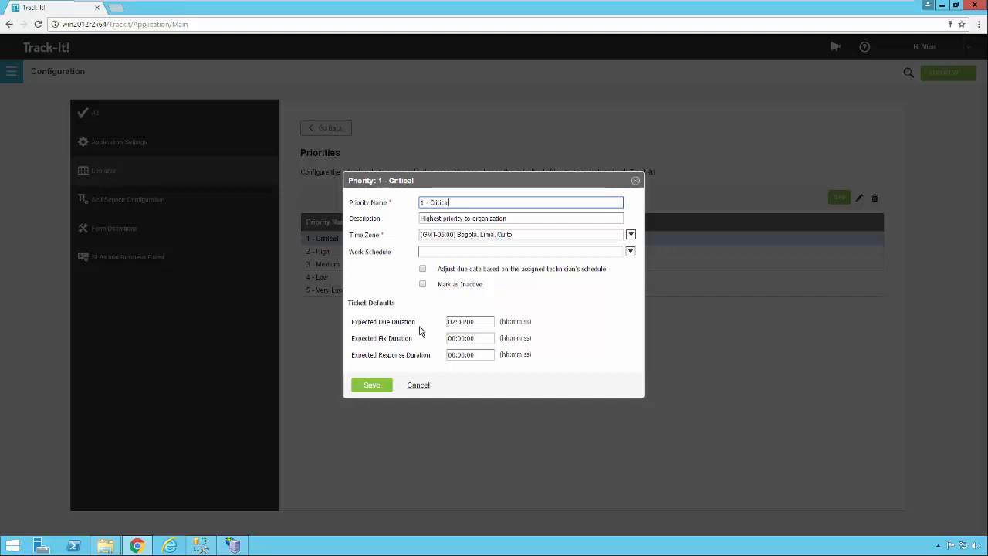
pyautogui.moveTo(379, 340)
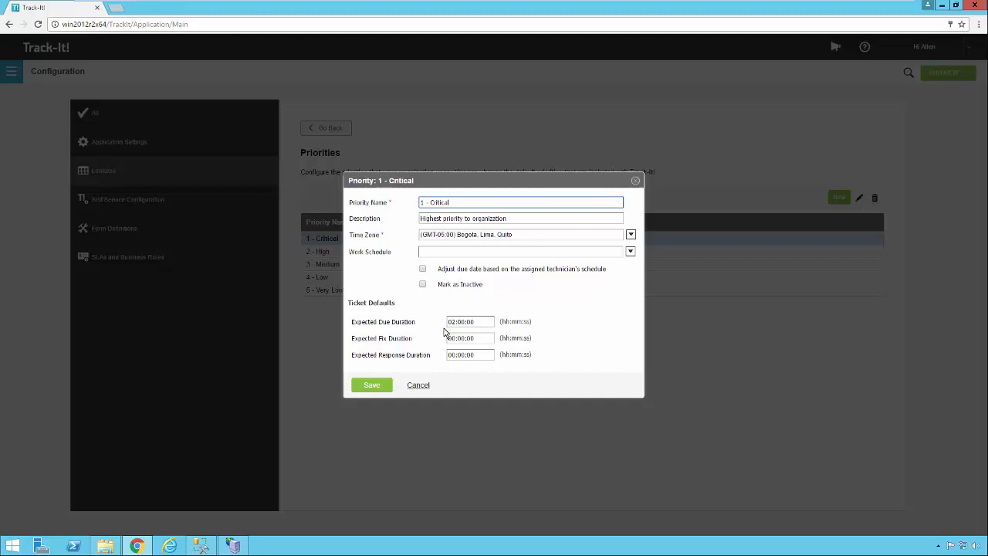
pyautogui.click(522, 200)
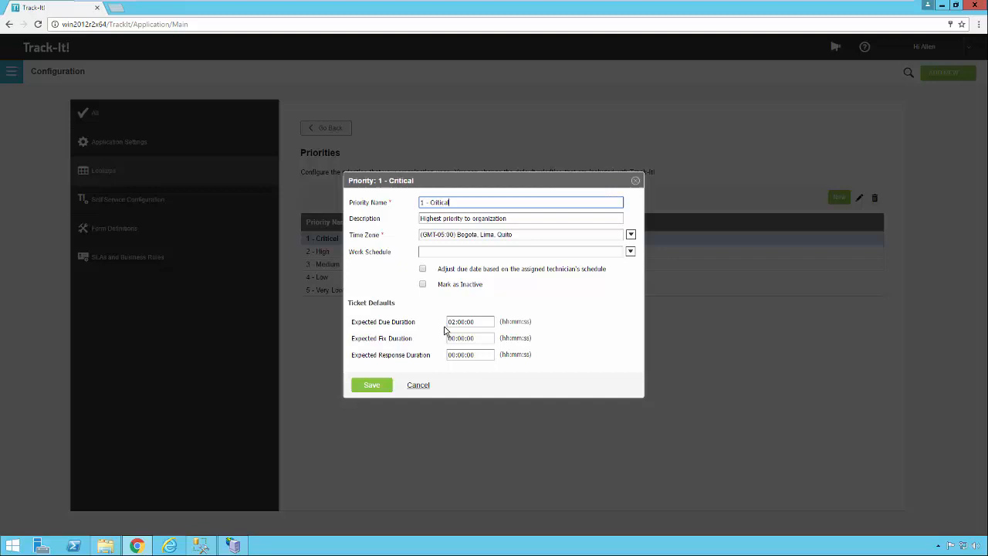
pyautogui.moveTo(389, 346)
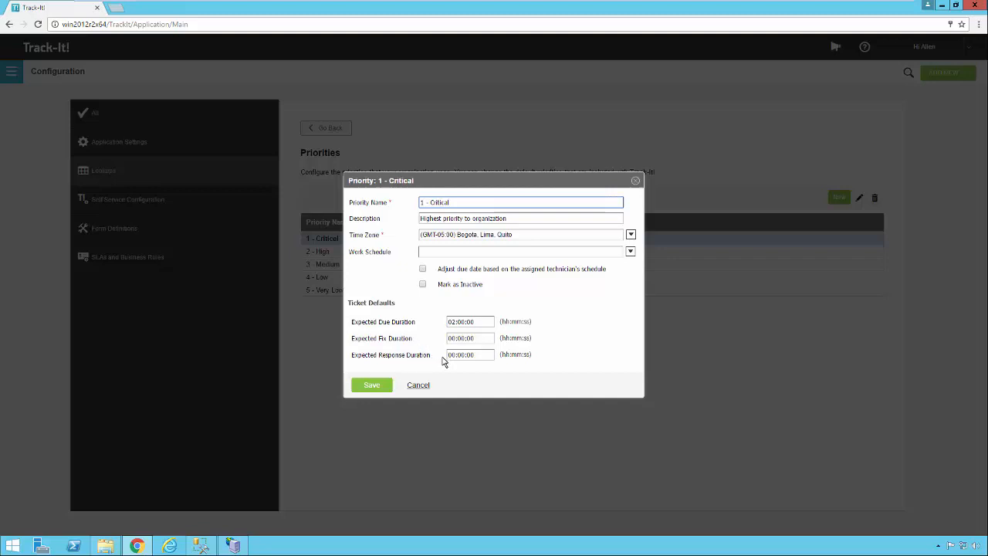
pyautogui.click(522, 202)
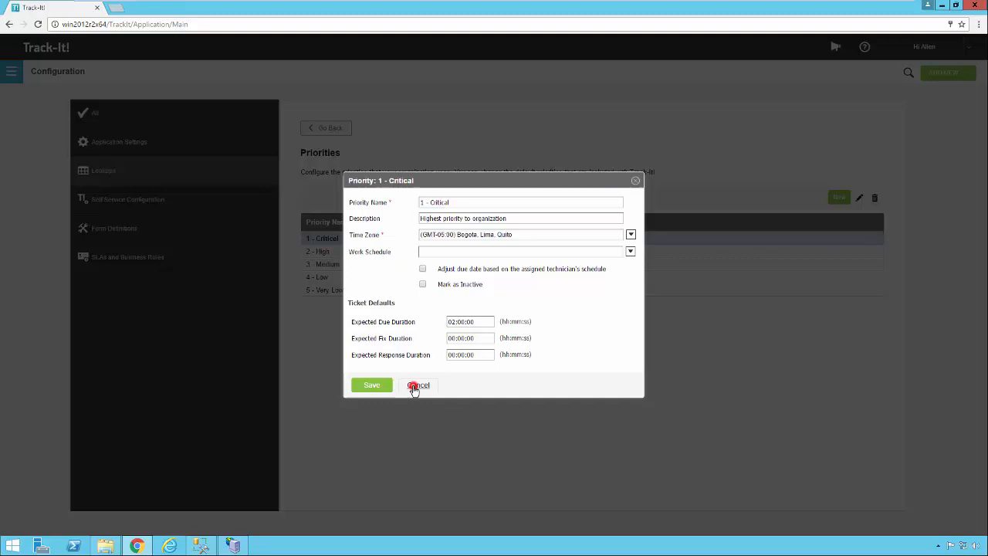
# Step: Cancel the Critical and 4 - Low priority forms unchanged, returning to the Priorities list
pyautogui.click(416, 386)
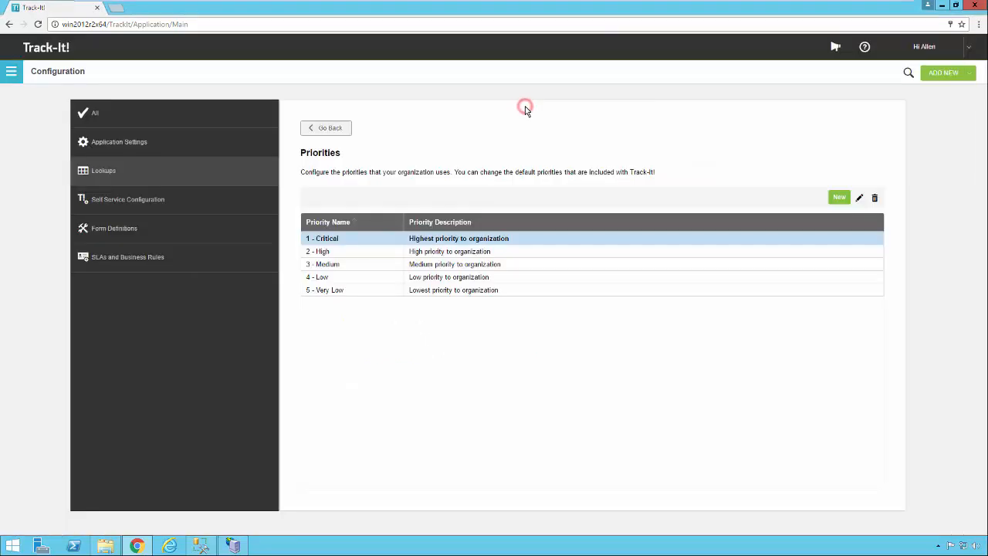
pyautogui.click(362, 276)
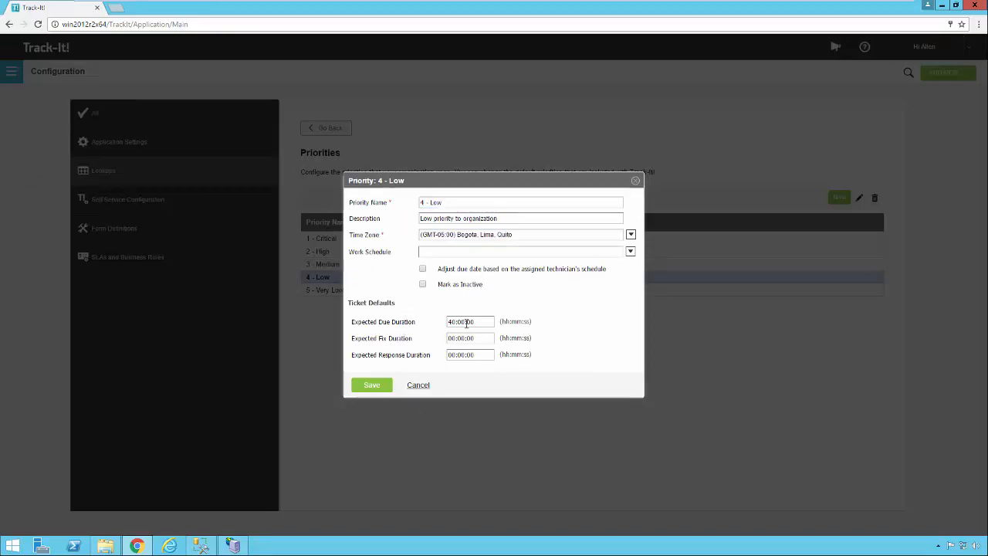
pyautogui.moveTo(454, 333)
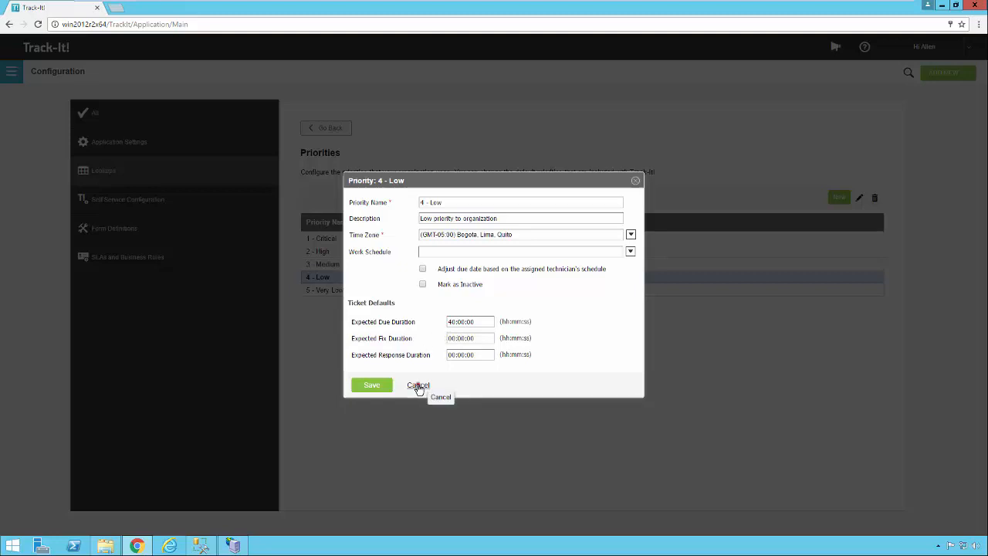
pyautogui.click(417, 386)
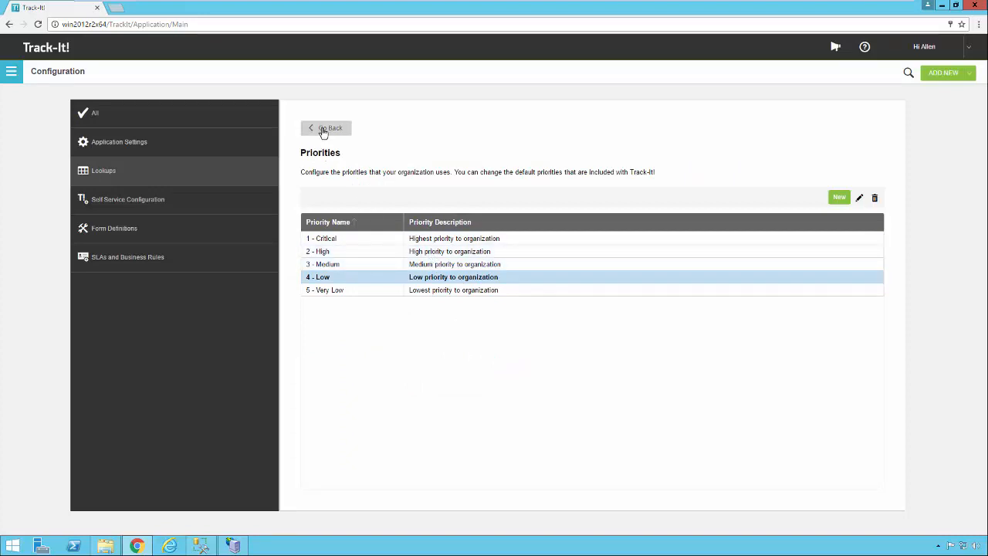
pyautogui.moveTo(220, 132)
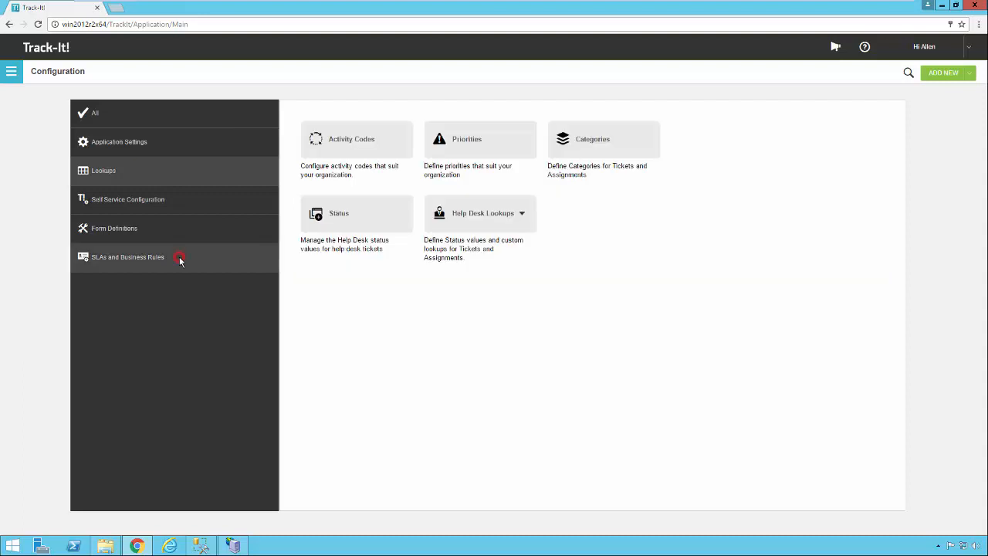
# Step: Reach the Priority Hierarchy page under Service Level Agreements for SYSTEM ADMINISTRATION
pyautogui.click(126, 257)
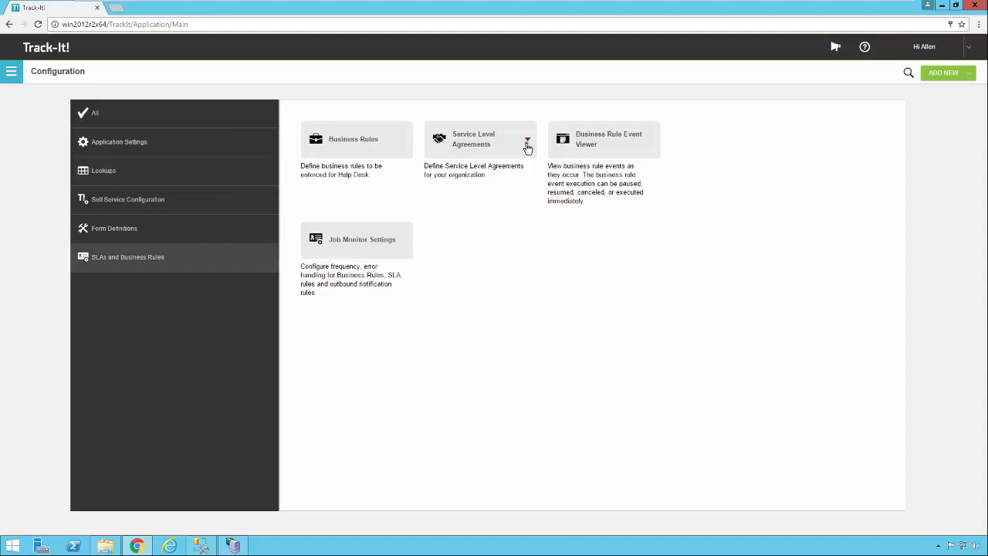
pyautogui.click(528, 145)
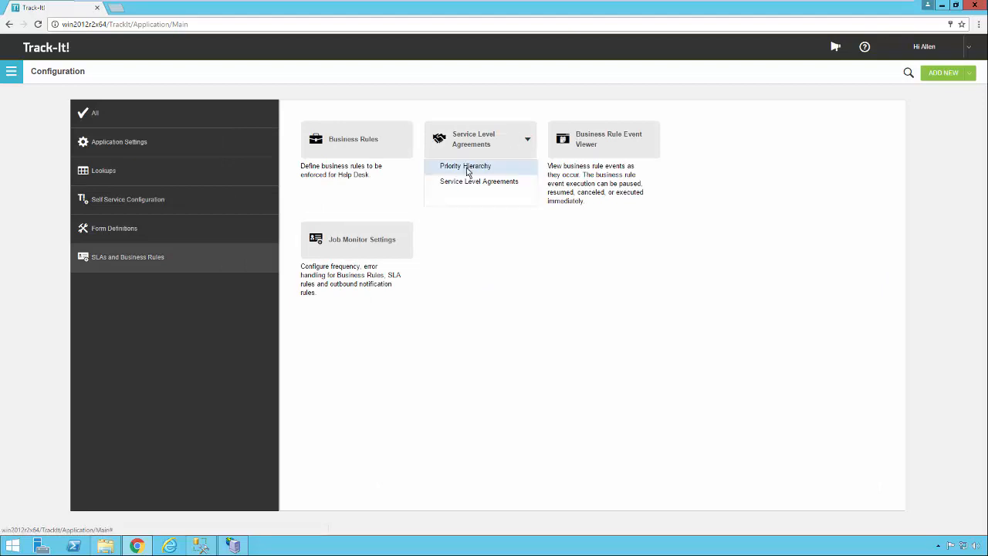
pyautogui.click(466, 166)
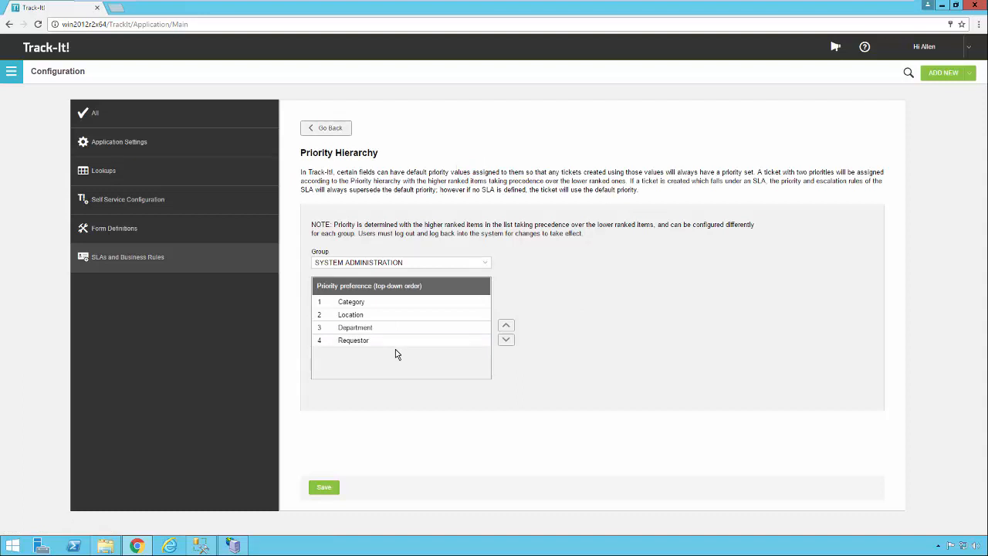
pyautogui.click(352, 302)
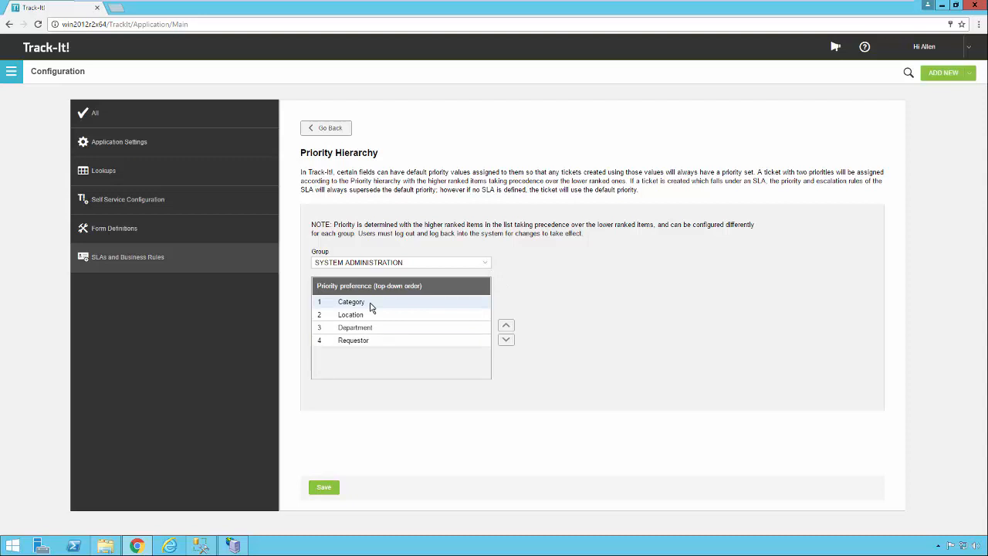
pyautogui.moveTo(400, 309)
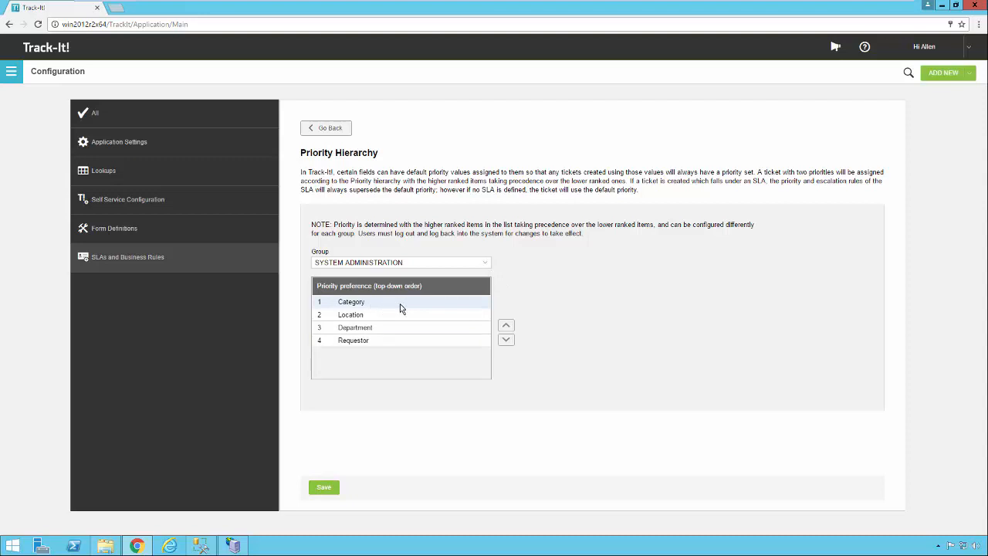
pyautogui.click(349, 314)
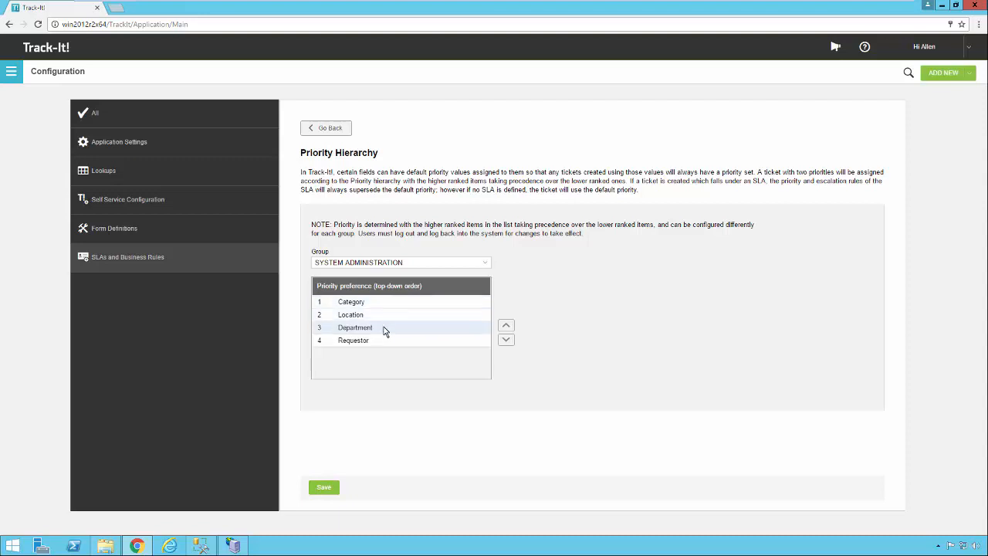
pyautogui.click(352, 301)
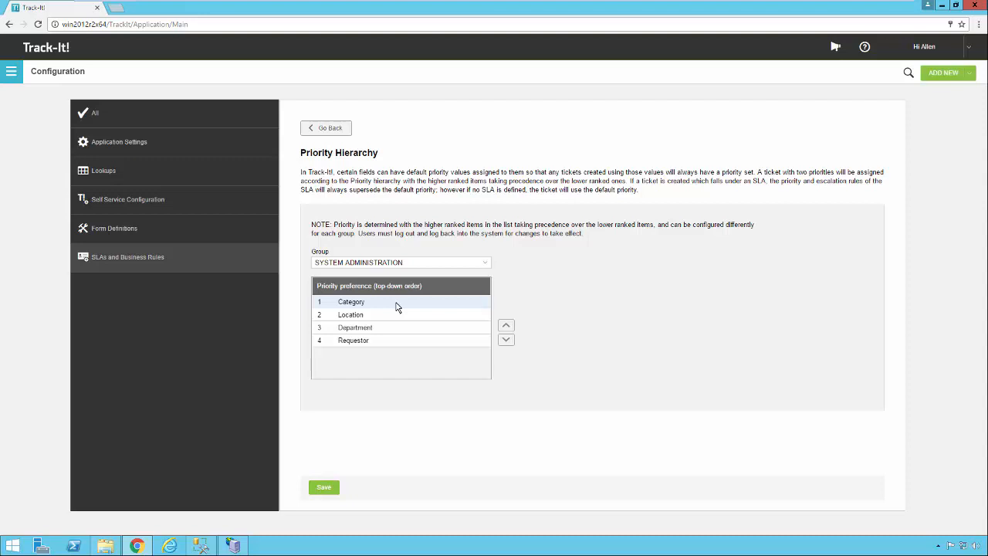
pyautogui.moveTo(389, 306)
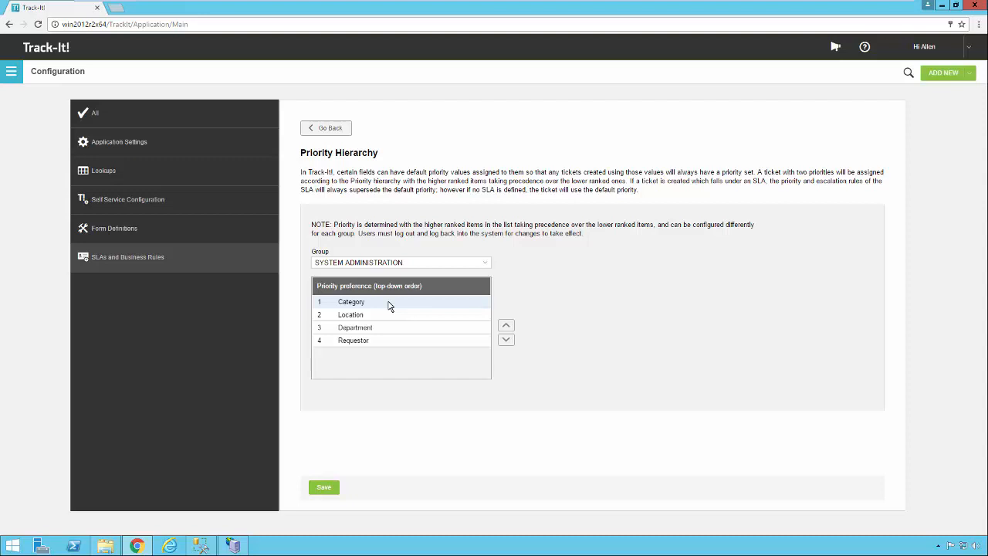
pyautogui.click(349, 315)
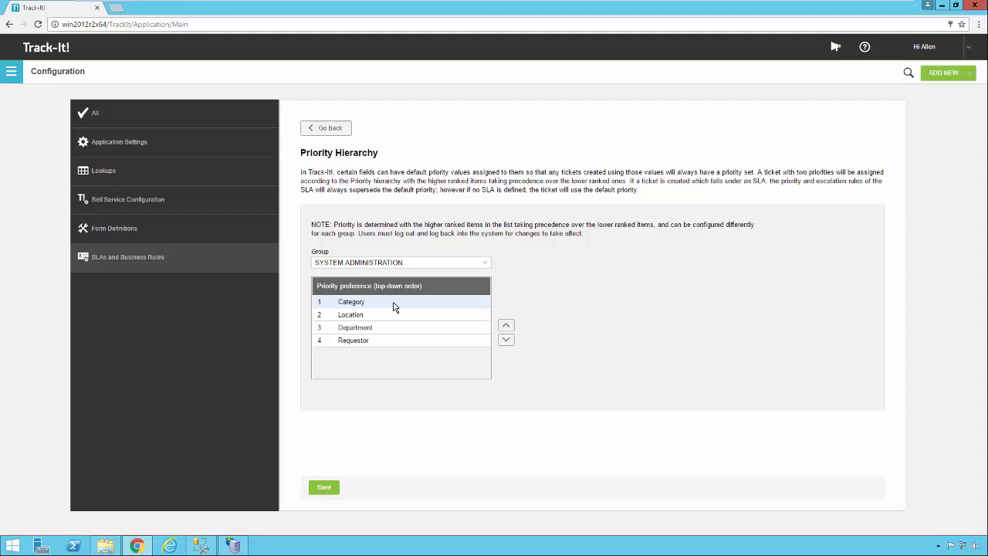
pyautogui.click(349, 315)
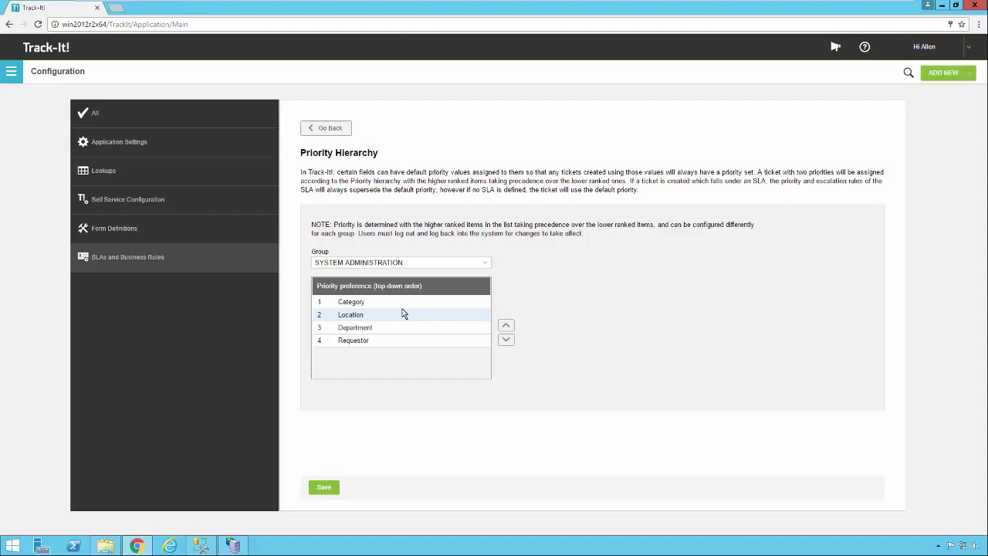
pyautogui.click(352, 301)
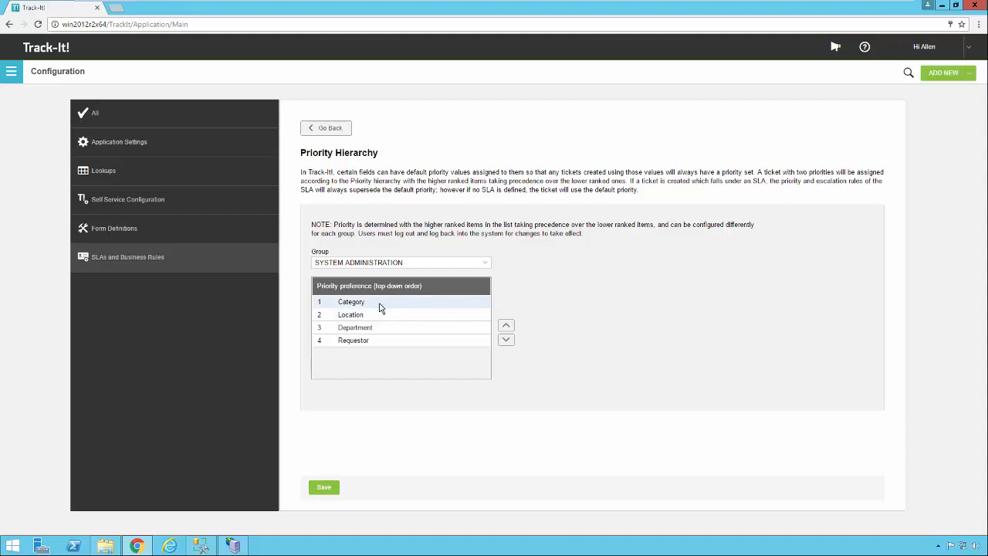
pyautogui.click(379, 328)
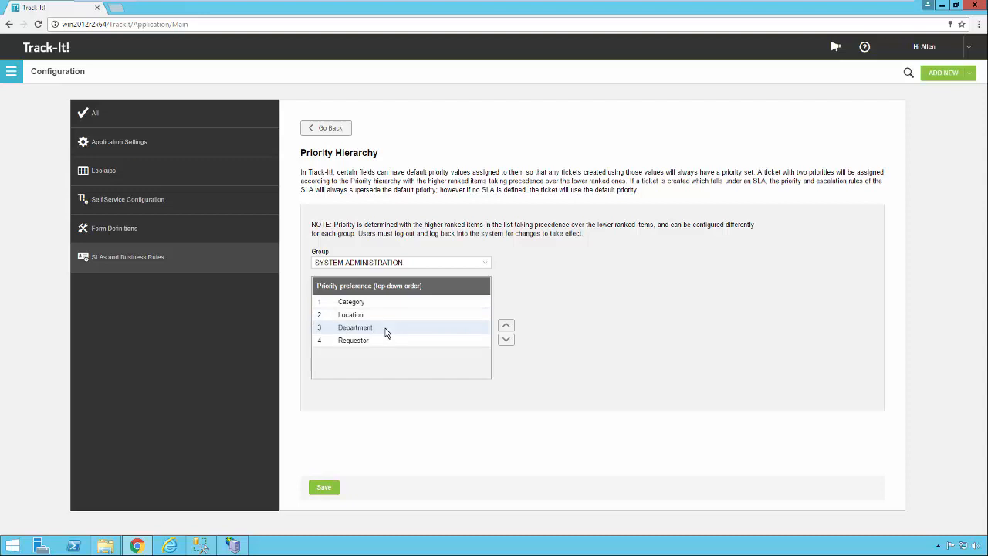
pyautogui.click(352, 301)
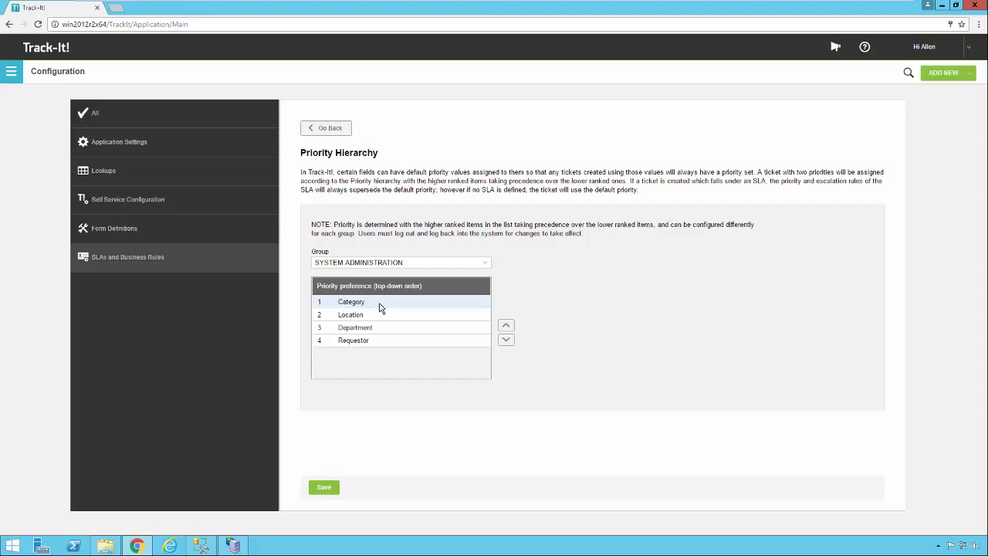
pyautogui.moveTo(373, 309)
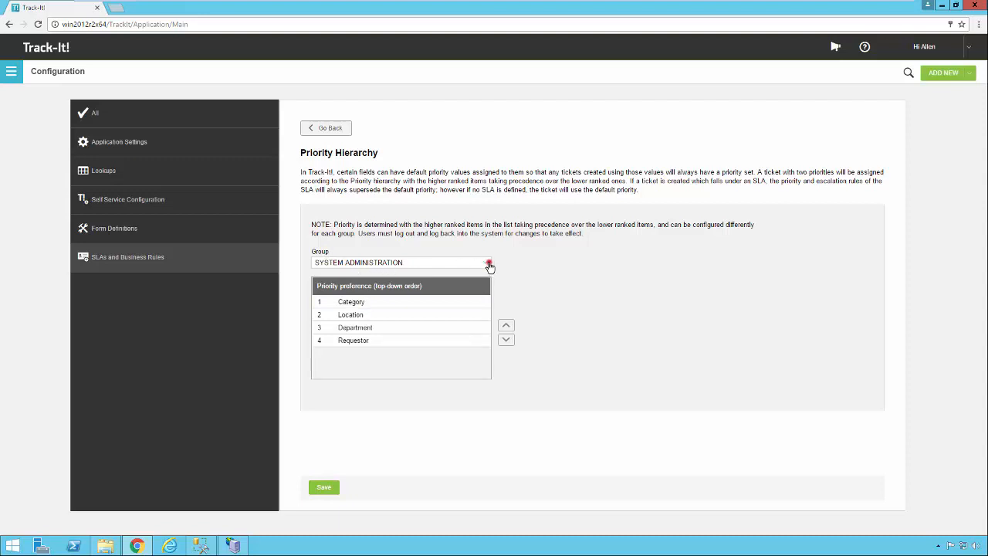
pyautogui.click(488, 262)
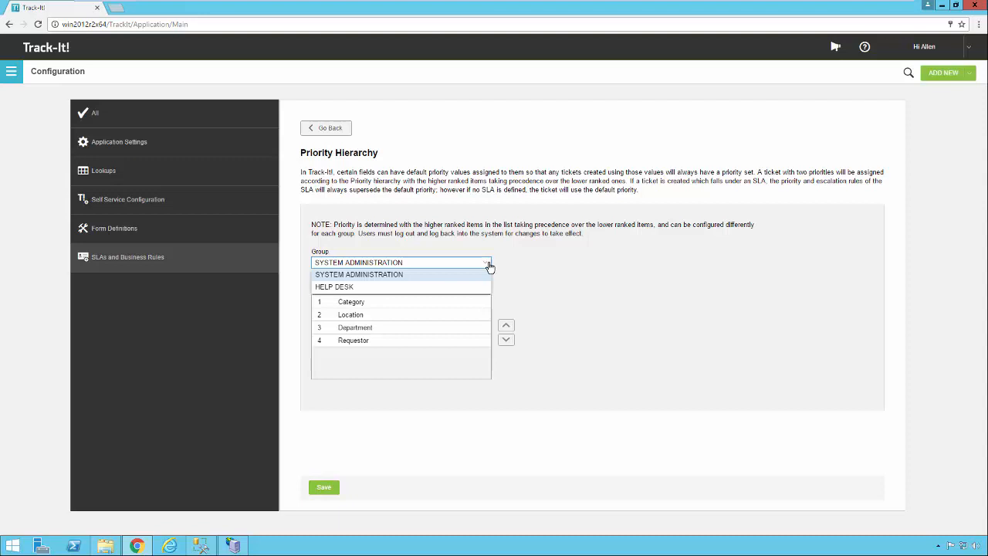
pyautogui.click(354, 341)
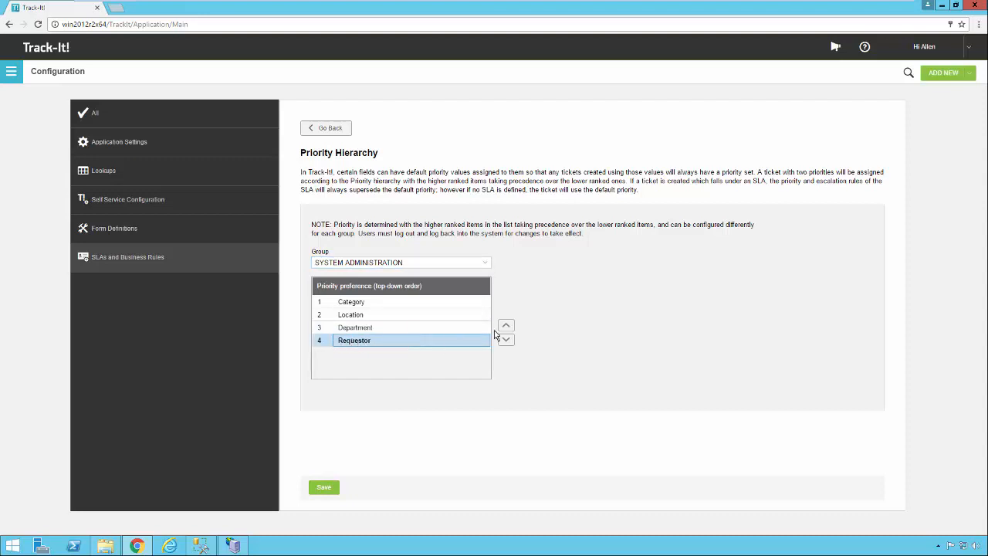
# Step: Move Requester to position 1, ahead of Category, Location and Department
pyautogui.click(506, 324)
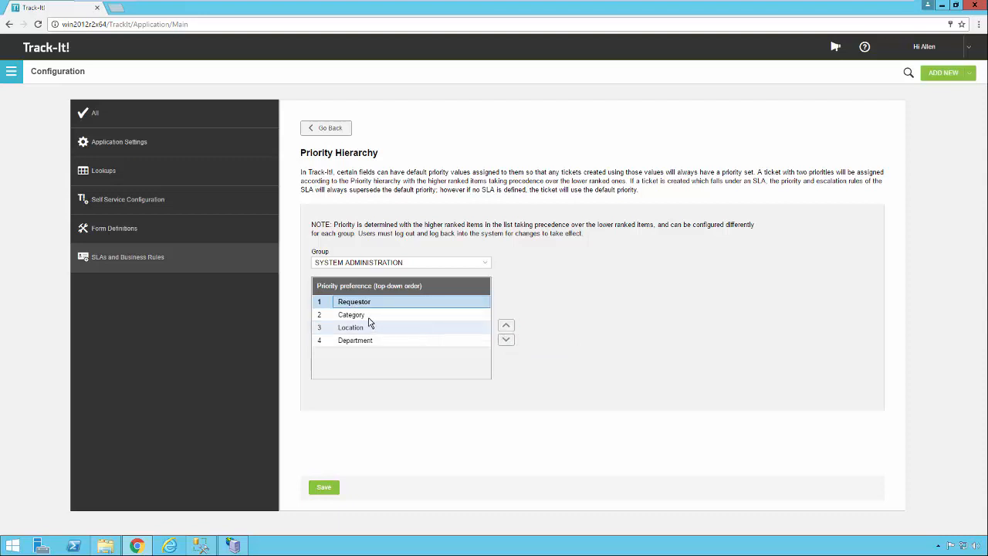
pyautogui.moveTo(411, 312)
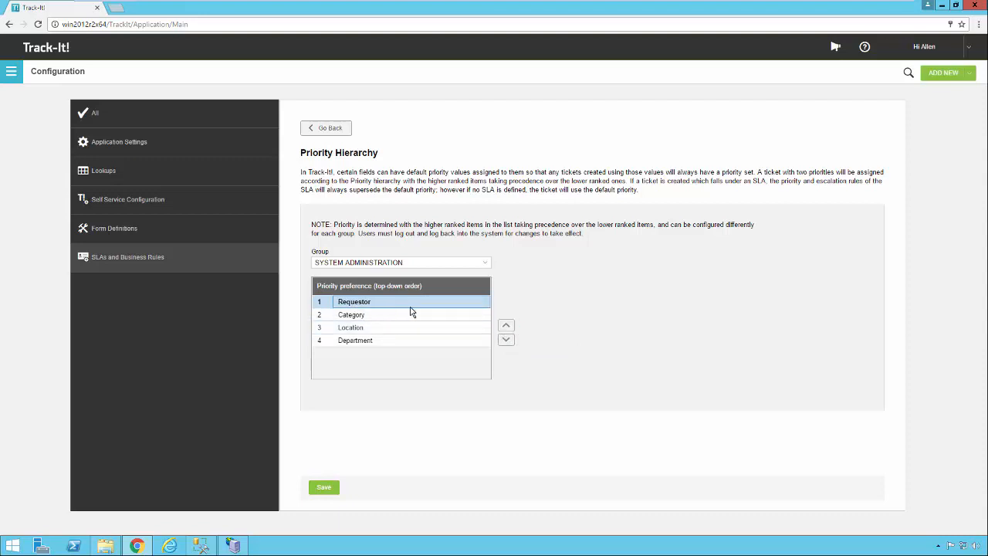
pyautogui.moveTo(420, 308)
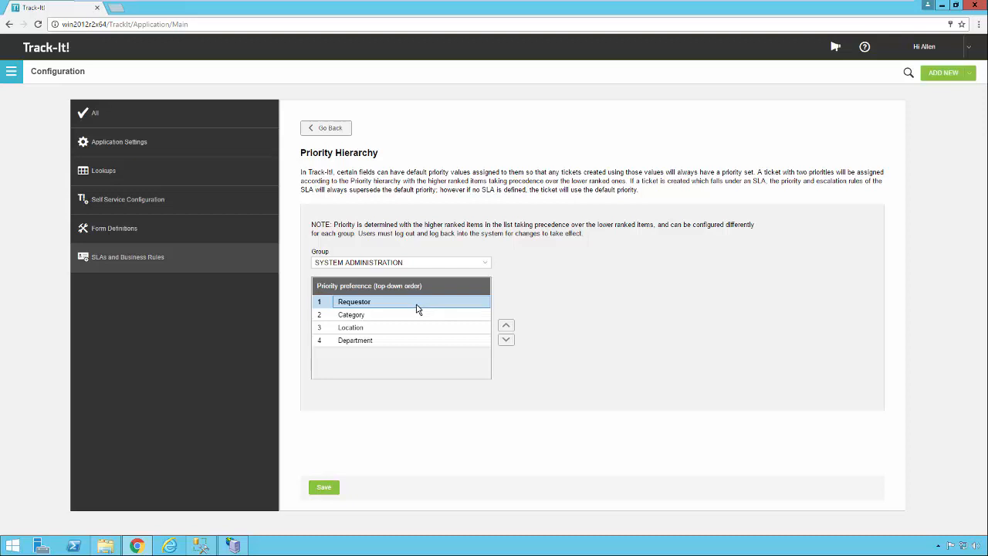
pyautogui.moveTo(374, 305)
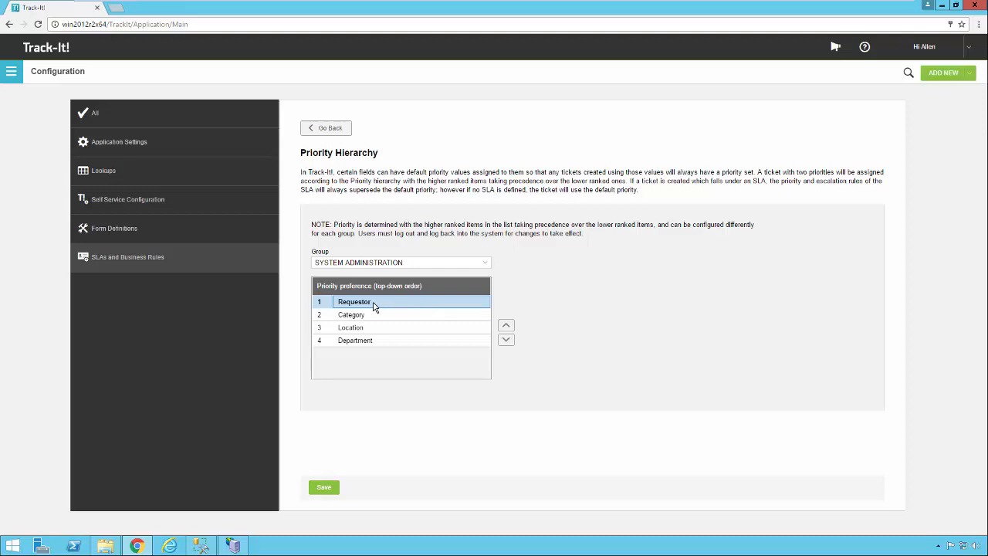
pyautogui.moveTo(382, 305)
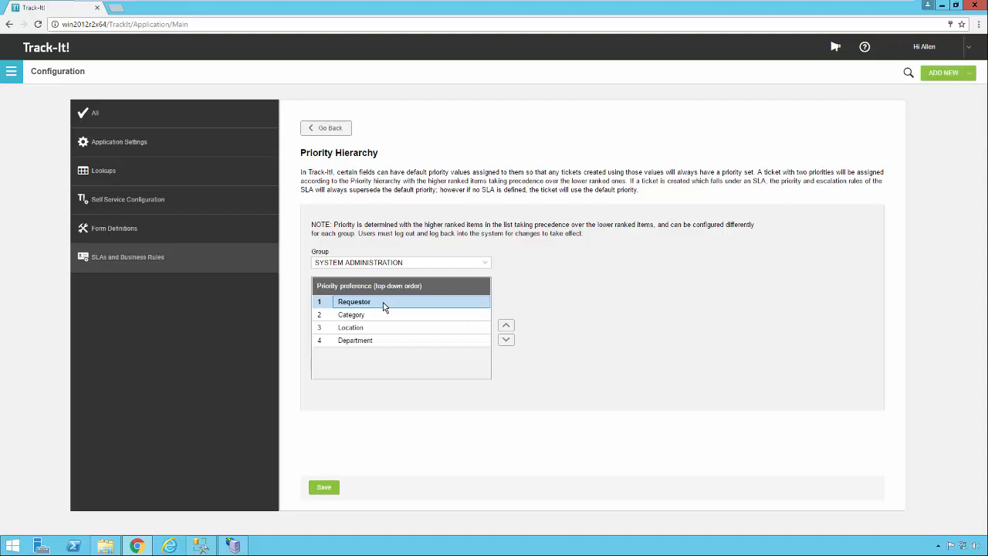
pyautogui.moveTo(386, 305)
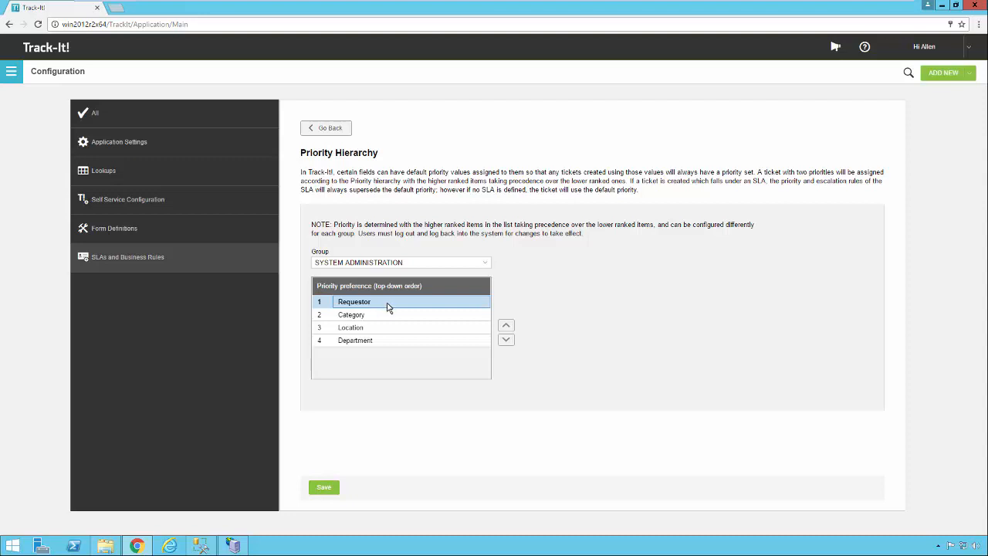
pyautogui.moveTo(380, 318)
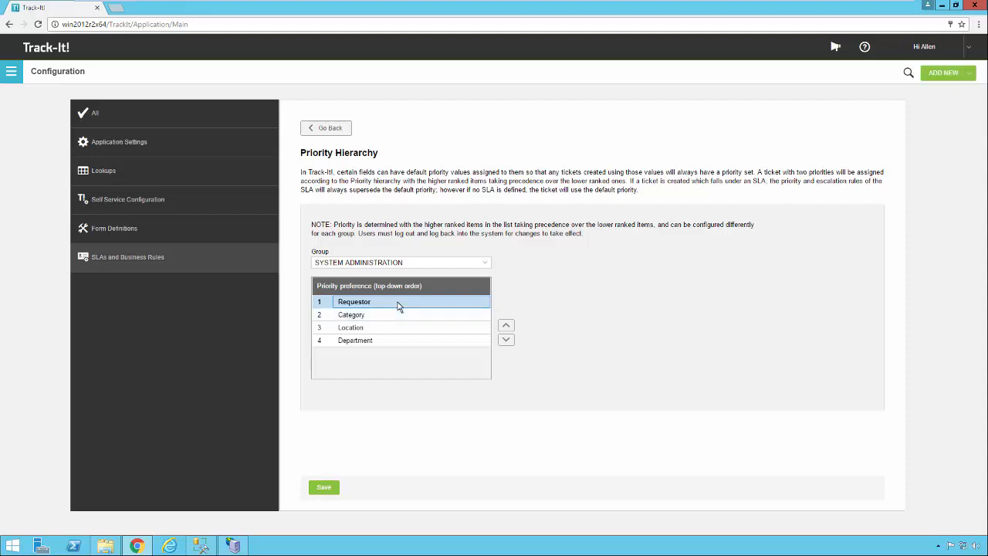
pyautogui.moveTo(384, 309)
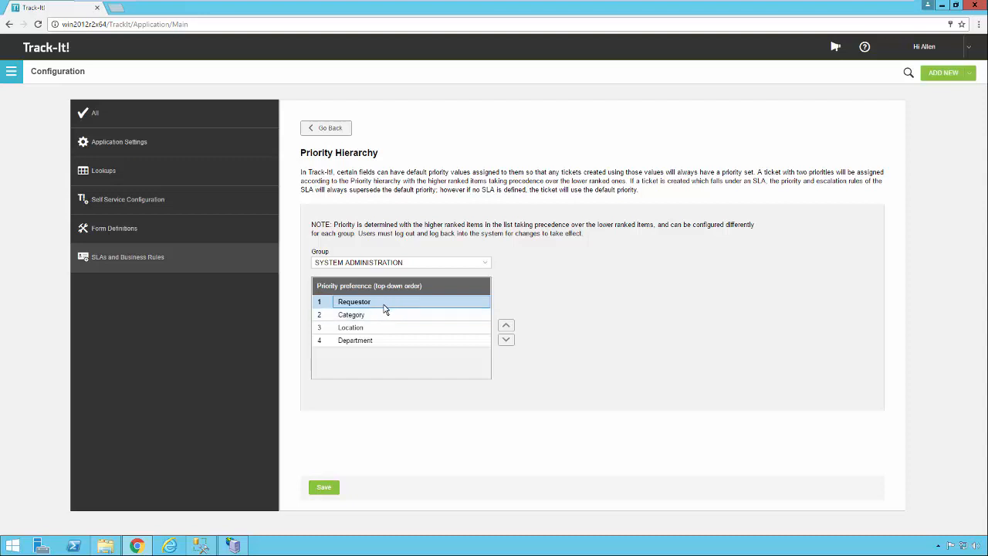
pyautogui.moveTo(378, 309)
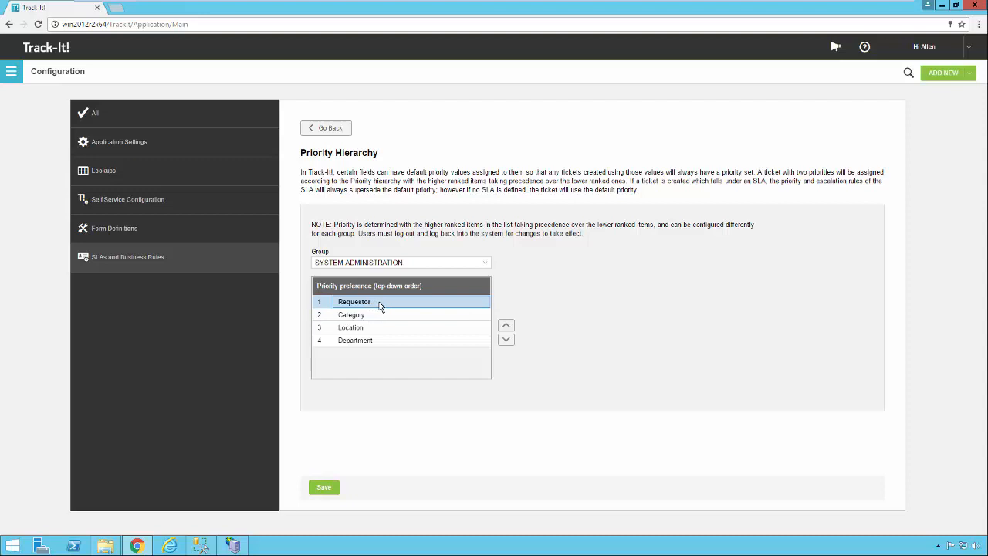
pyautogui.moveTo(369, 323)
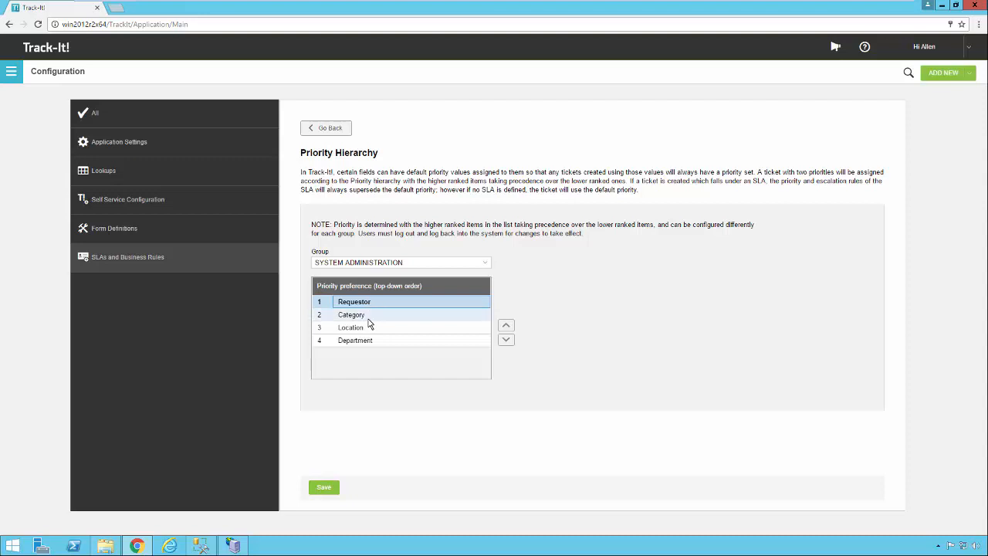
pyautogui.moveTo(541, 284)
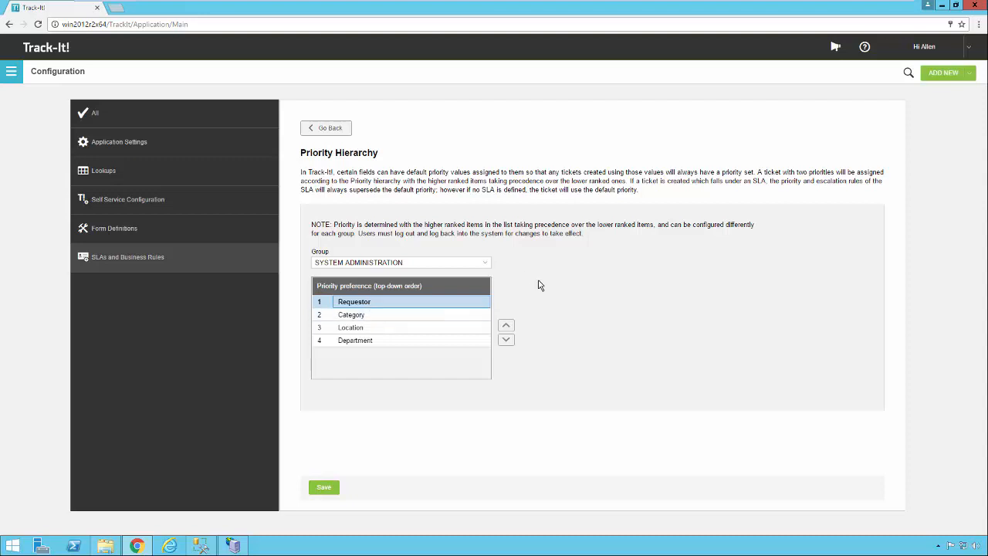
pyautogui.moveTo(539, 257)
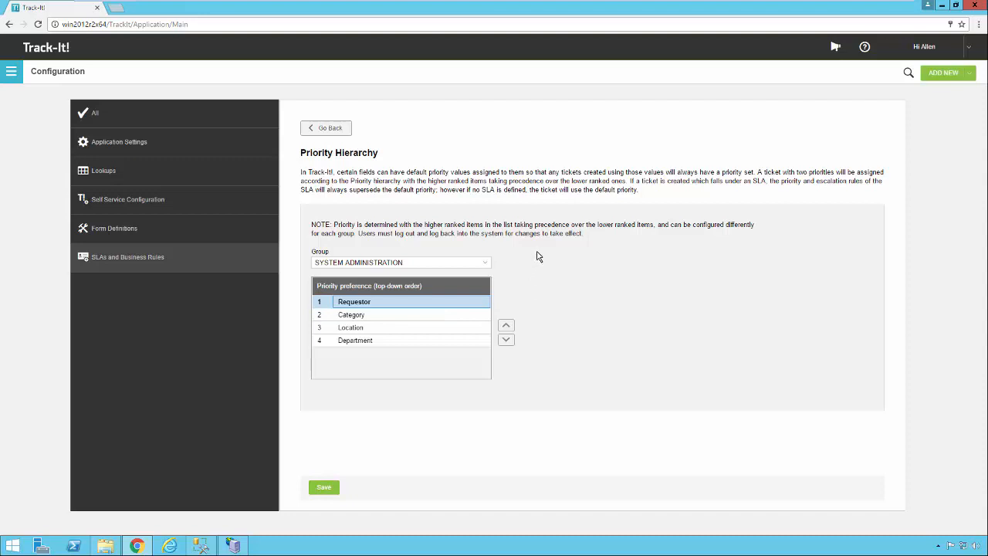